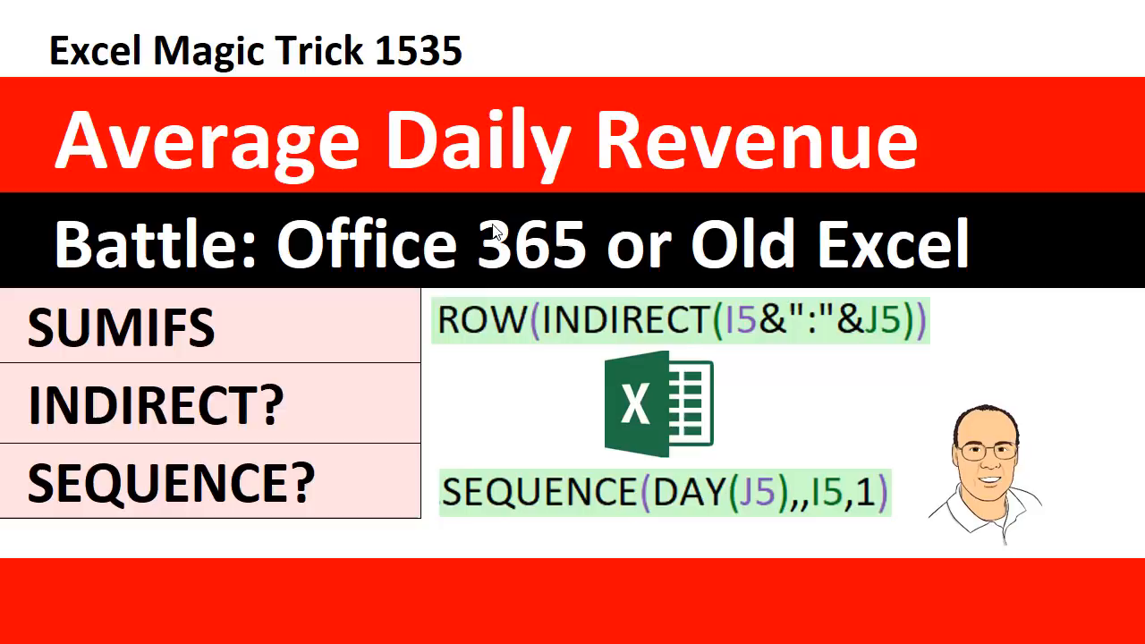
{"action": "mouse_move", "coordinate": [771, 204]}
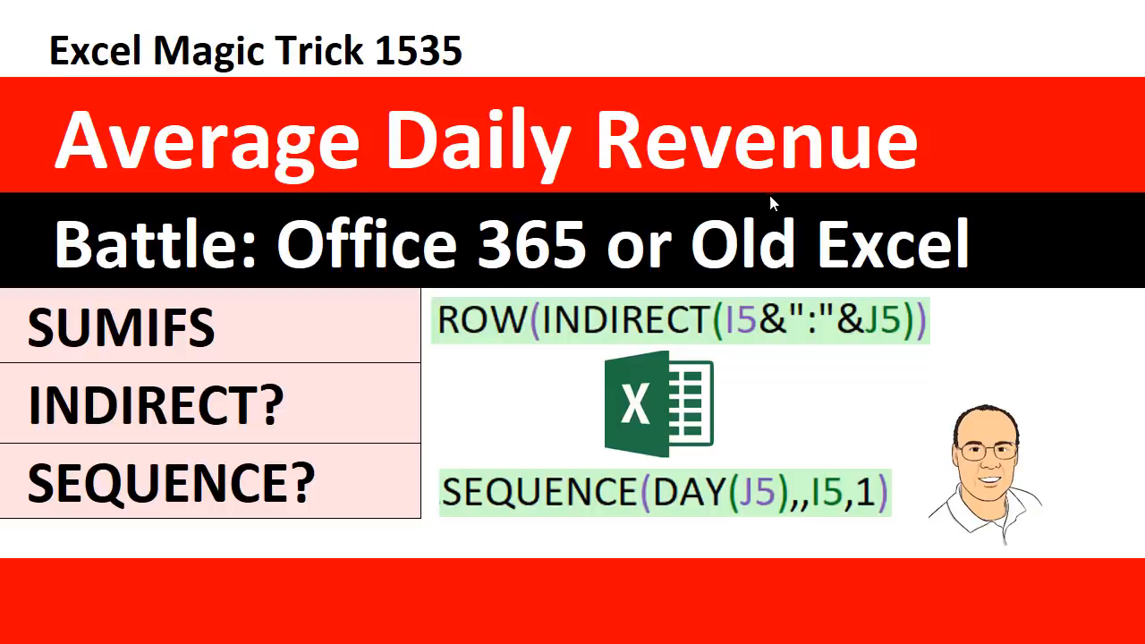
{"action": "mouse_move", "coordinate": [536, 608]}
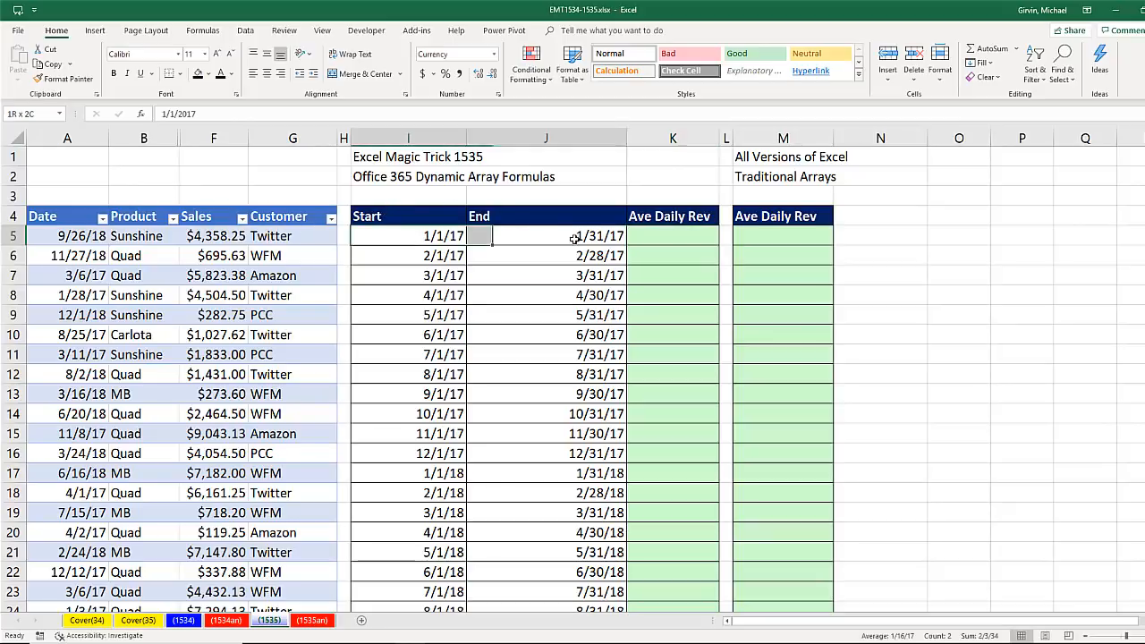
- Select M5 and begin the traditional formula =I5&" joining the start date to text
{"action": "left_click", "coordinate": [673, 236]}
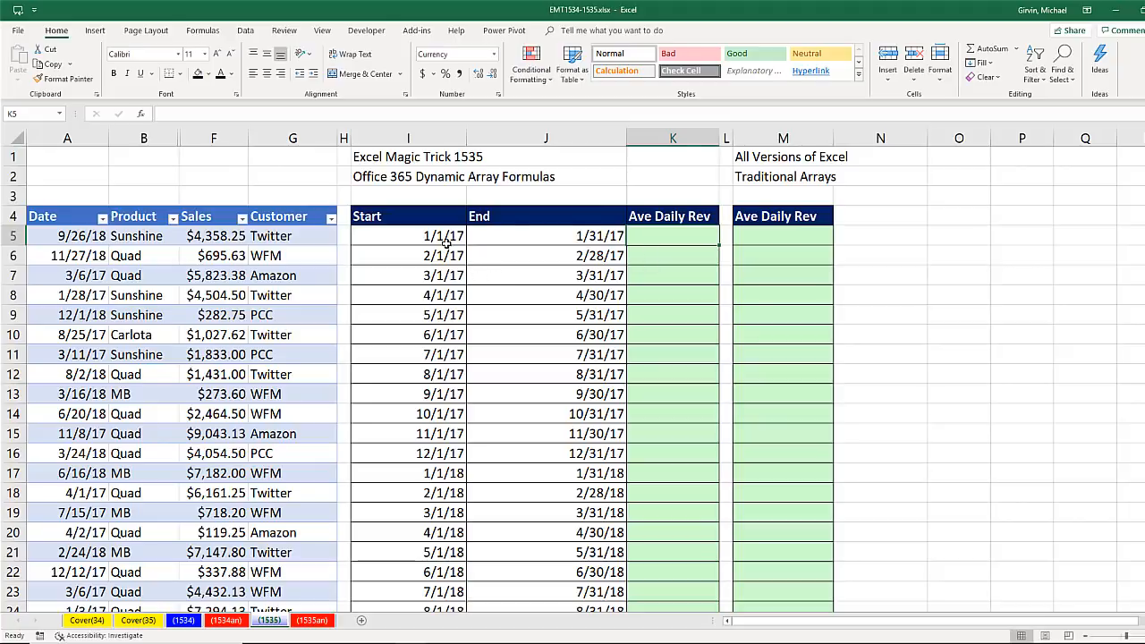
{"action": "mouse_move", "coordinate": [576, 242]}
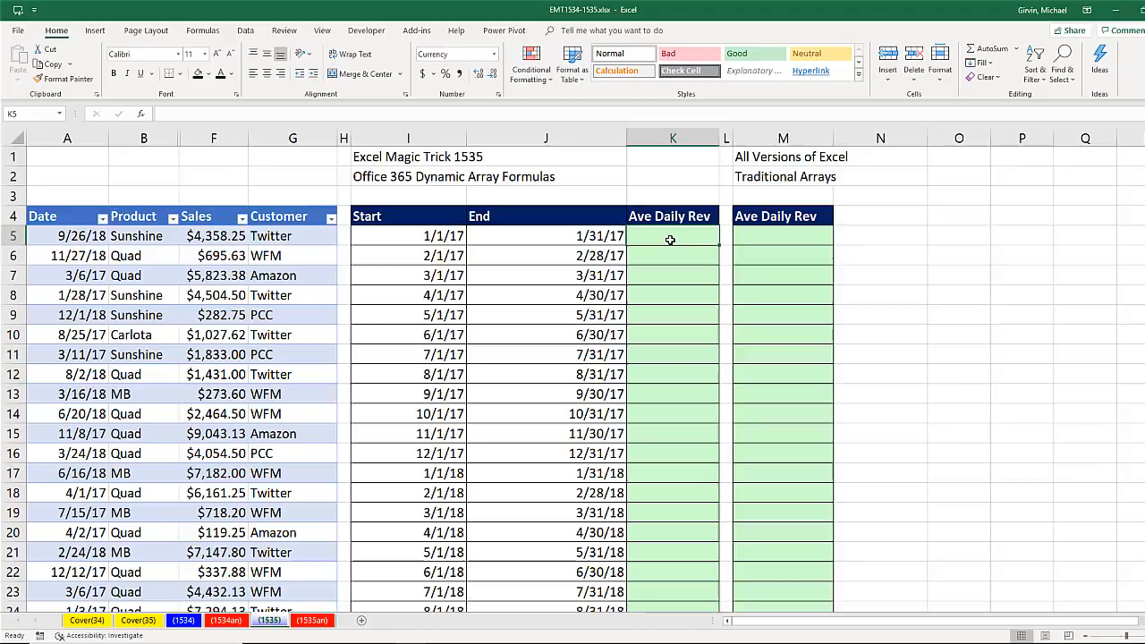
{"action": "left_click", "coordinate": [784, 236]}
{"action": "type", "text": "=I5&\""}
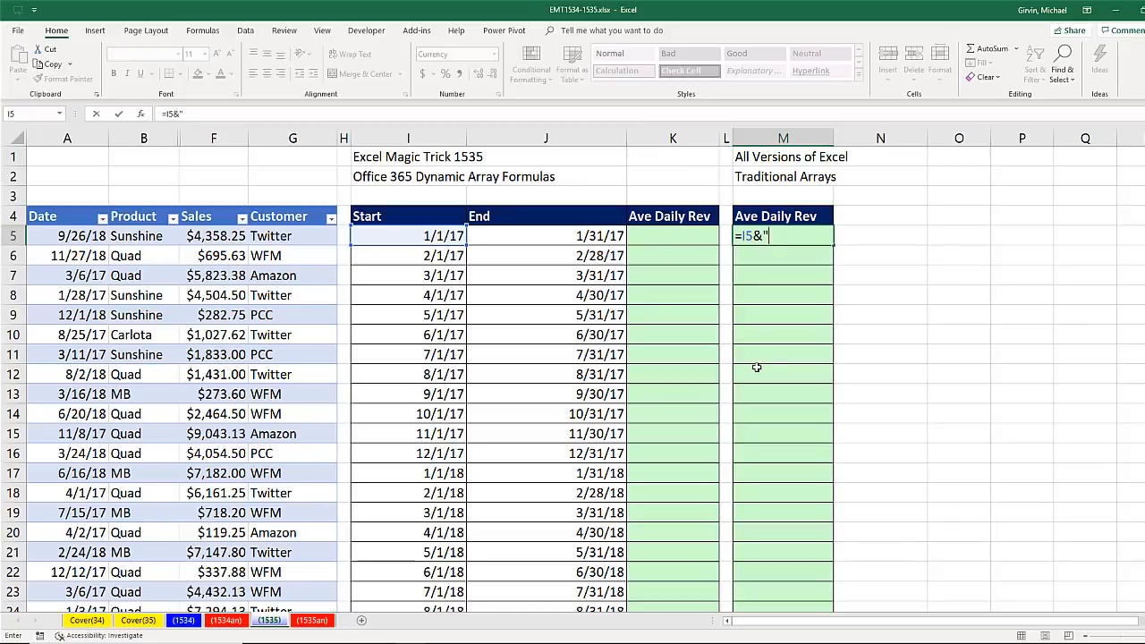
- Complete =I5&":"&J5 in M5 giving 42736:42766, then restore the formula after previewing
{"action": "type", "text": ":\""}
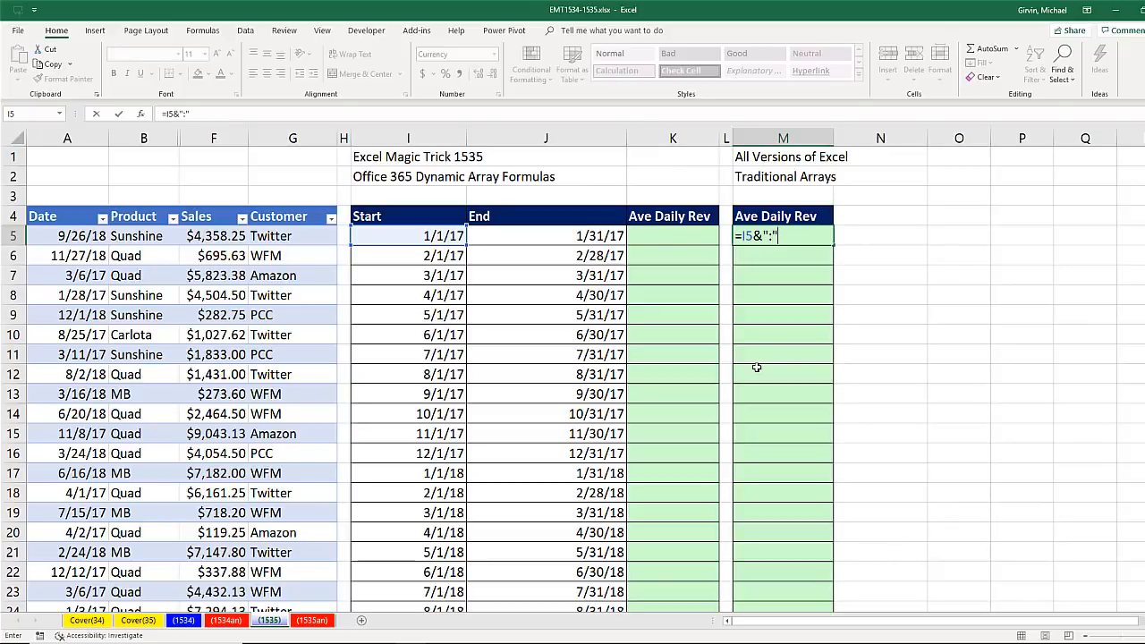
{"action": "type", "text": "&"}
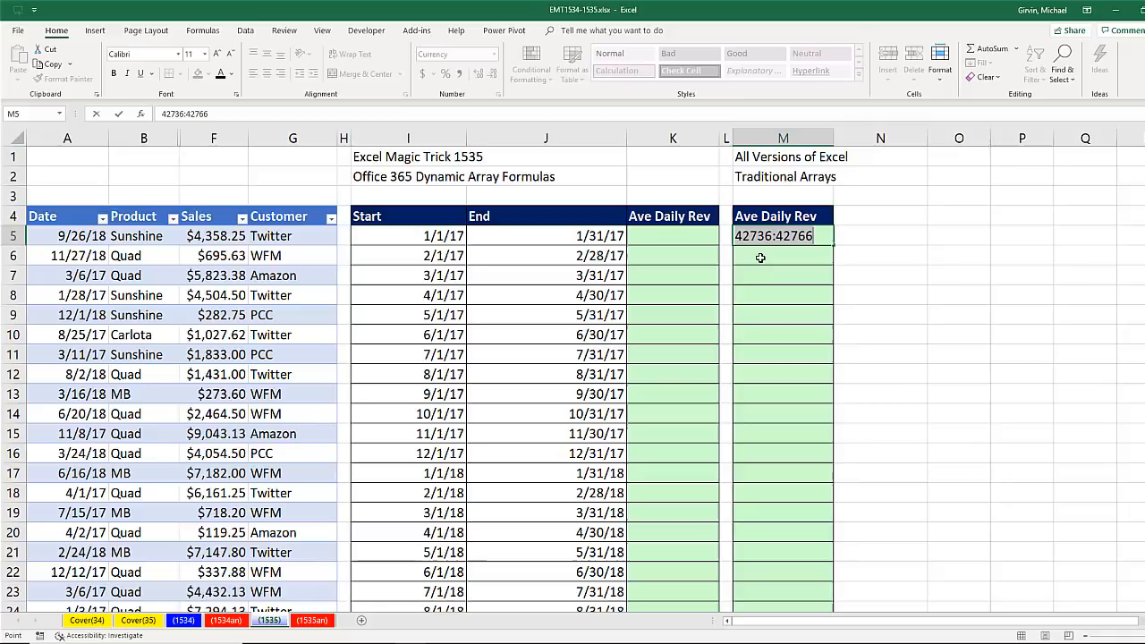
{"action": "mouse_move", "coordinate": [772, 254]}
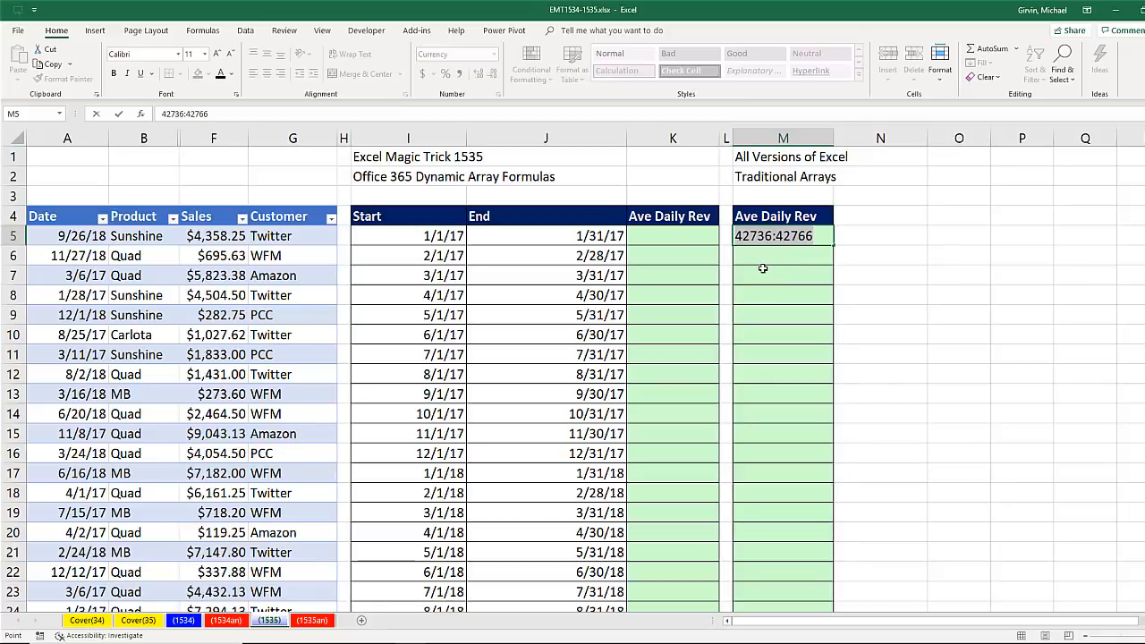
{"action": "key", "text": "ctrl+z"}
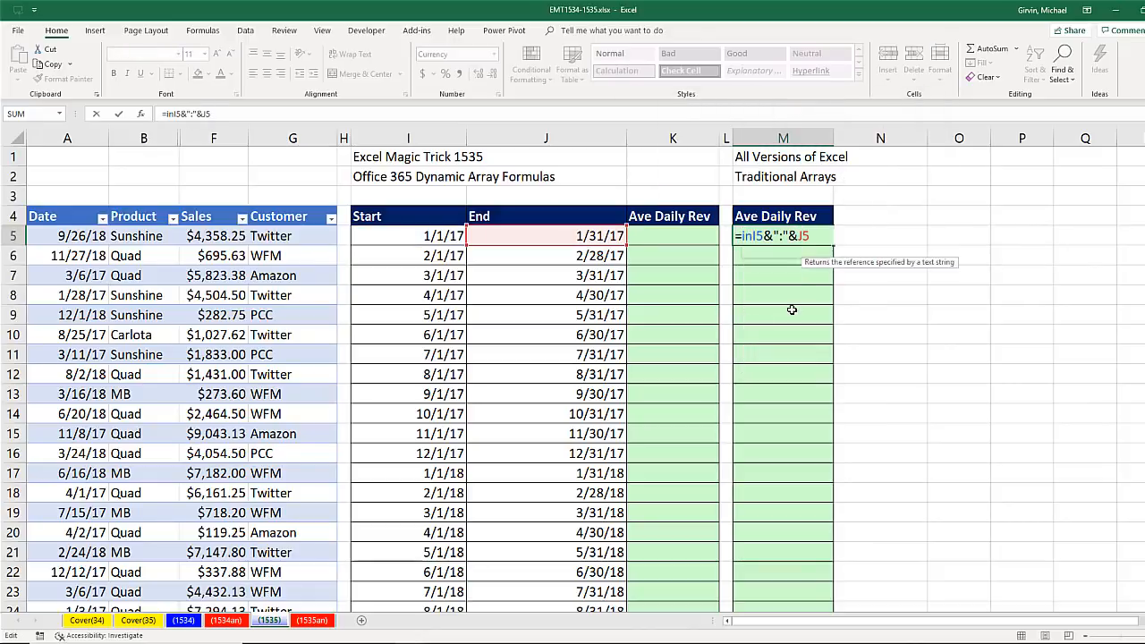
- Wrap M5 as =INDIRECT(I5&":"&J5), preview its result with F9 and undo back to the formula
{"action": "type", "text": "INDIRECT("}
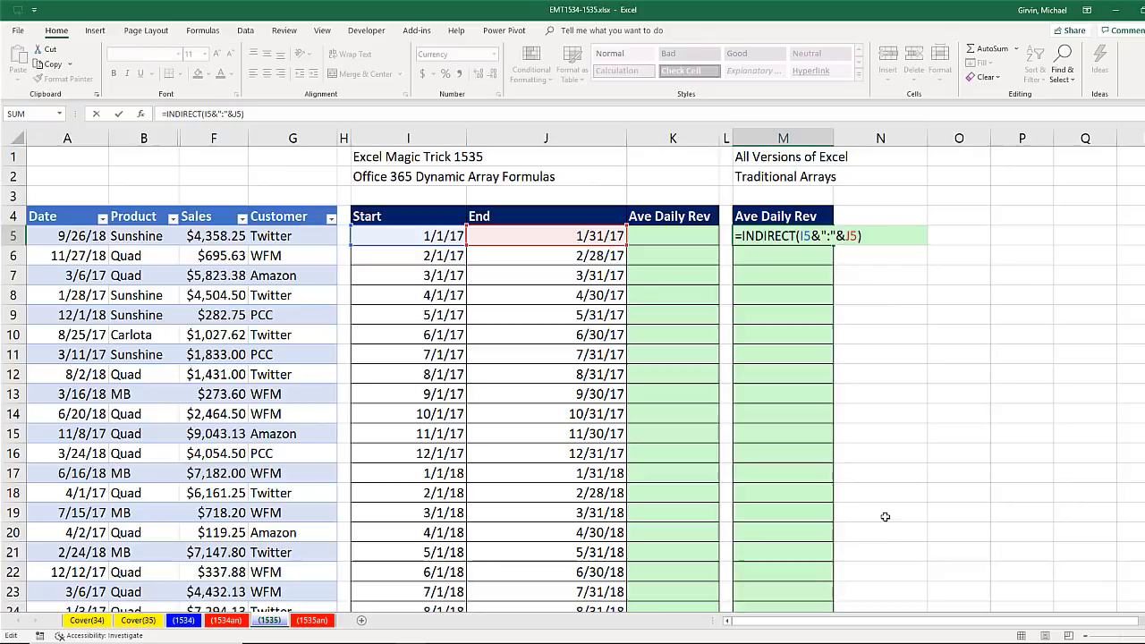
{"action": "key", "text": "f9"}
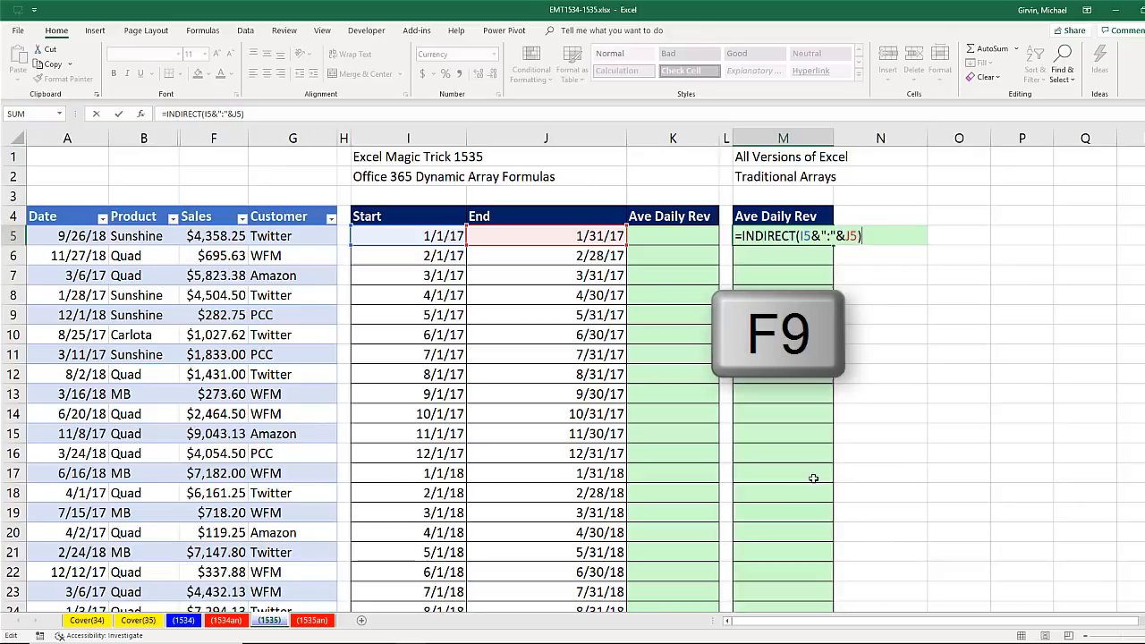
{"action": "key", "text": "f9"}
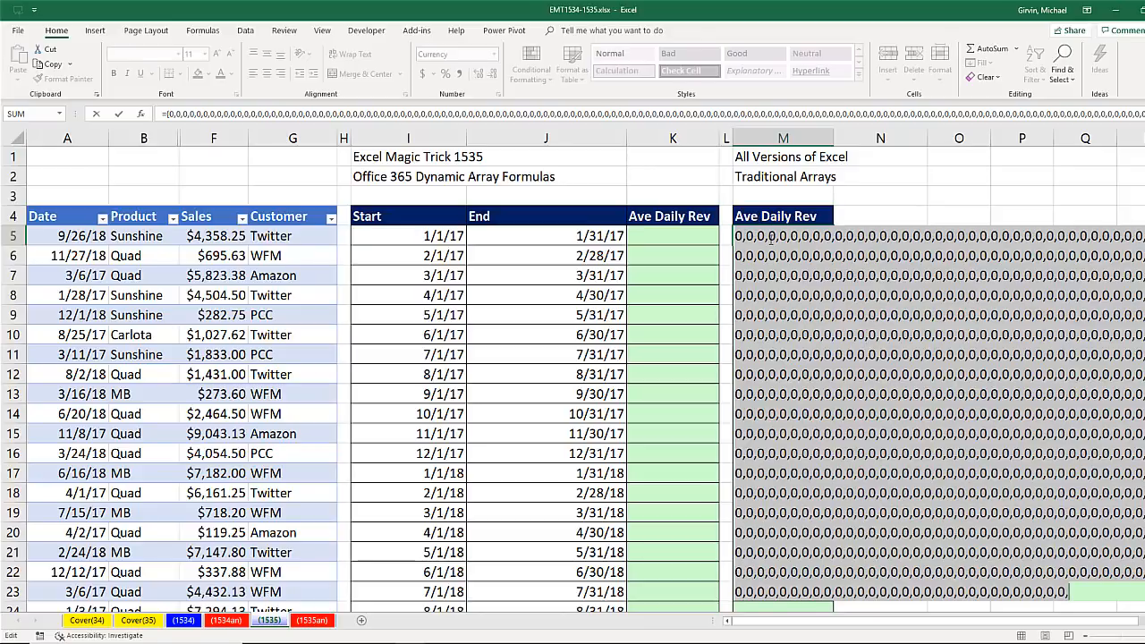
{"action": "key", "text": "ctrl+z"}
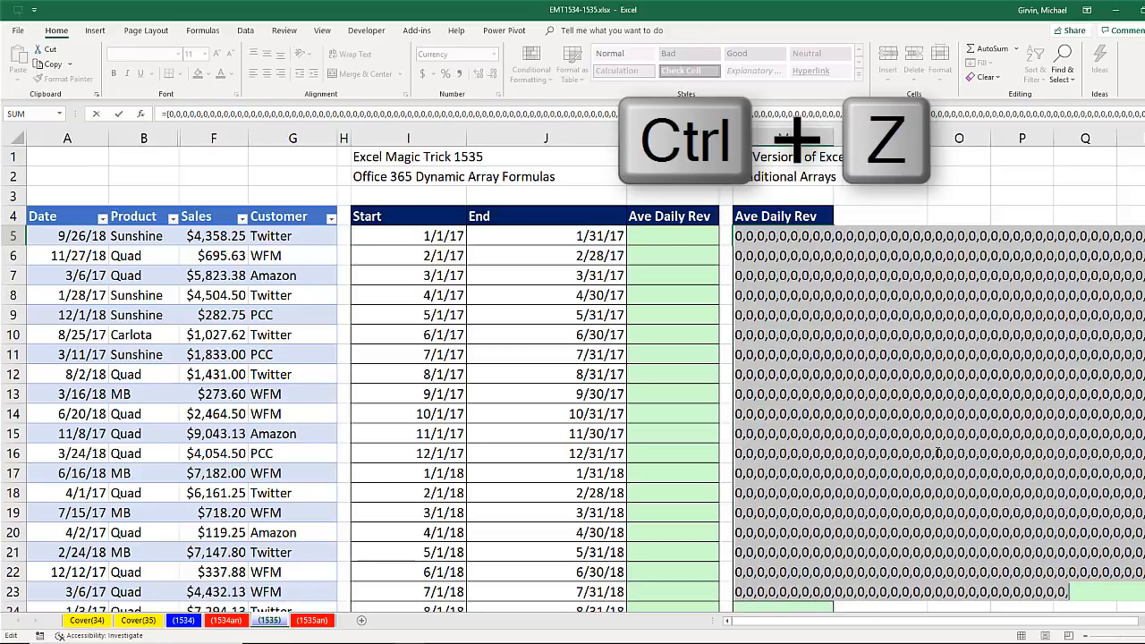
{"action": "key", "text": "ctrl+z"}
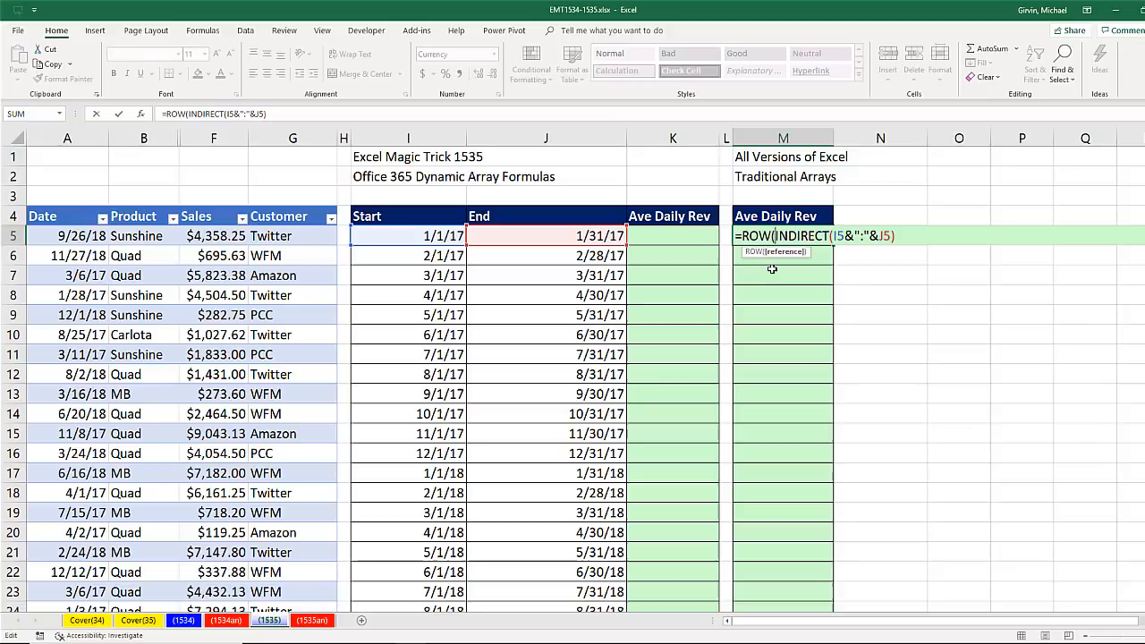
{"action": "mouse_move", "coordinate": [909, 239]}
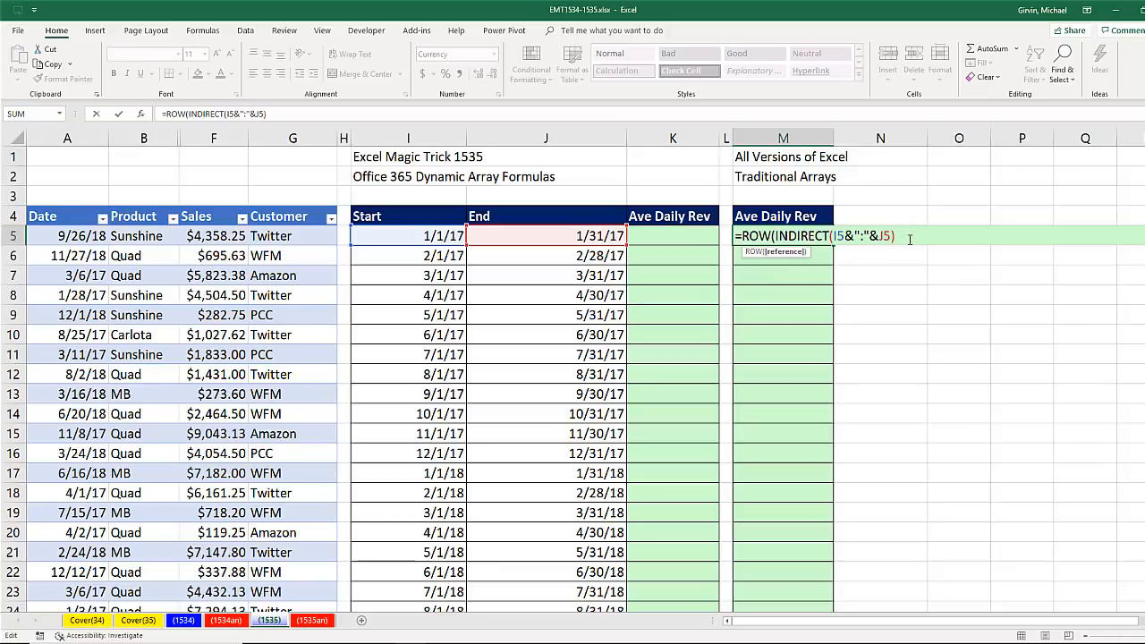
- Wrap with ROW to return every day's serial {42736;…;42766}, preview, undo, and begin SUMIFS
{"action": "type", "text": ")"}
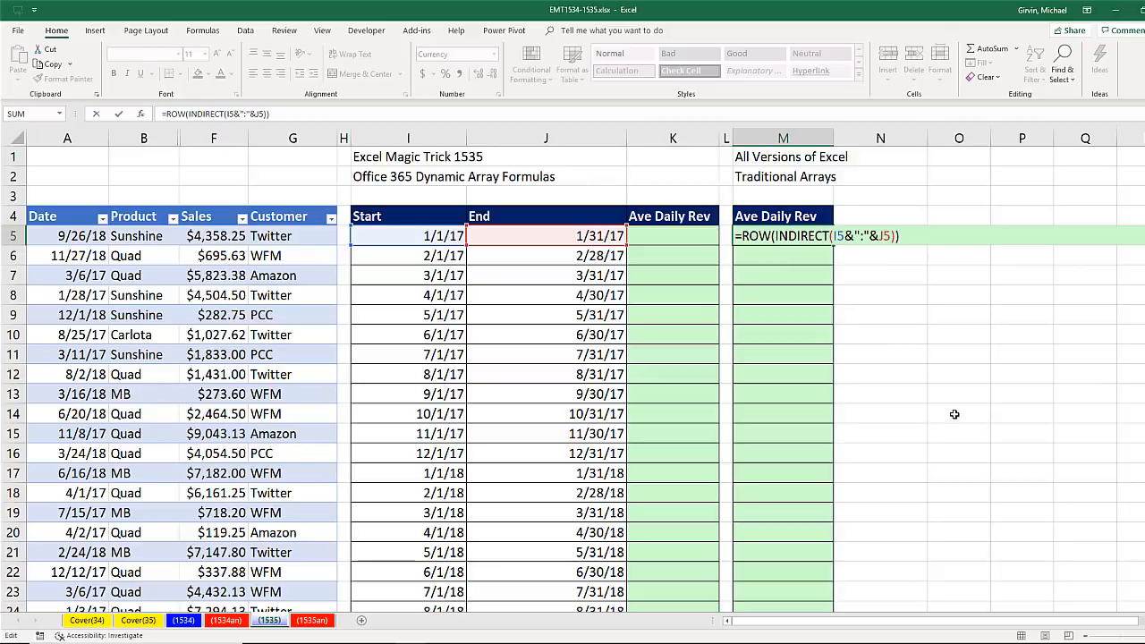
{"action": "key", "text": "f9"}
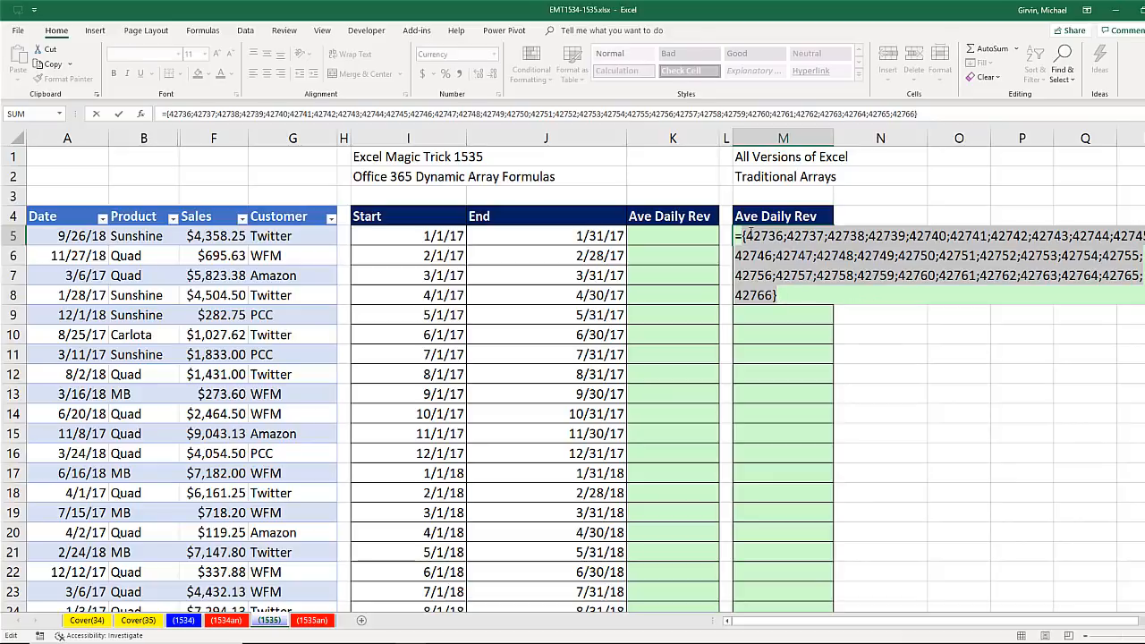
{"action": "mouse_move", "coordinate": [486, 275]}
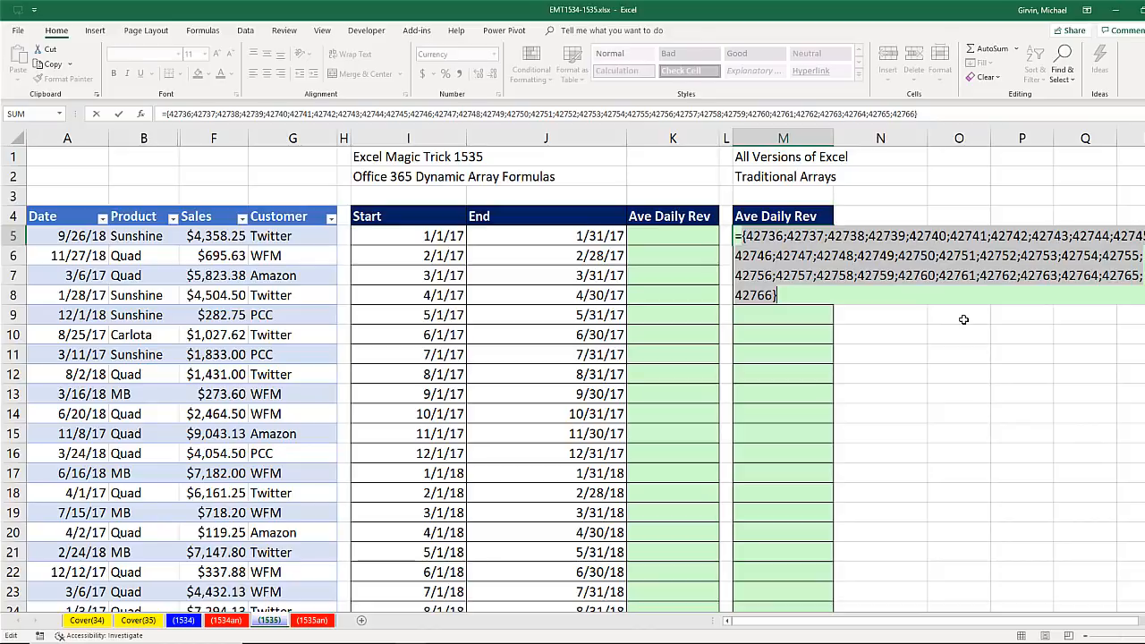
{"action": "key", "text": "ctrl+z"}
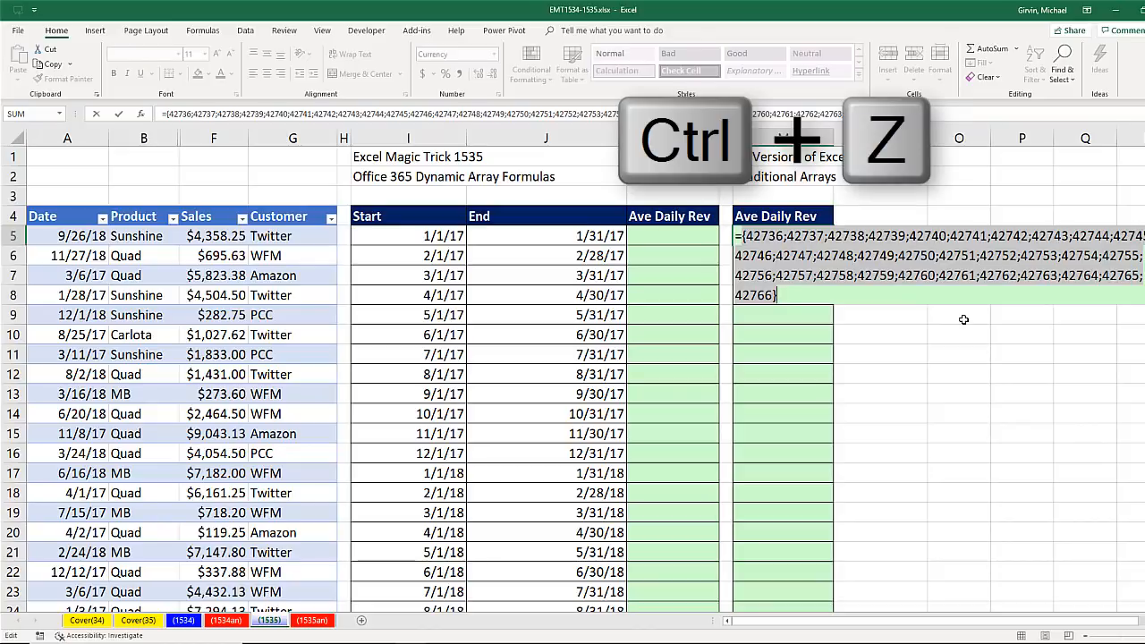
{"action": "key", "text": "ctrl+z"}
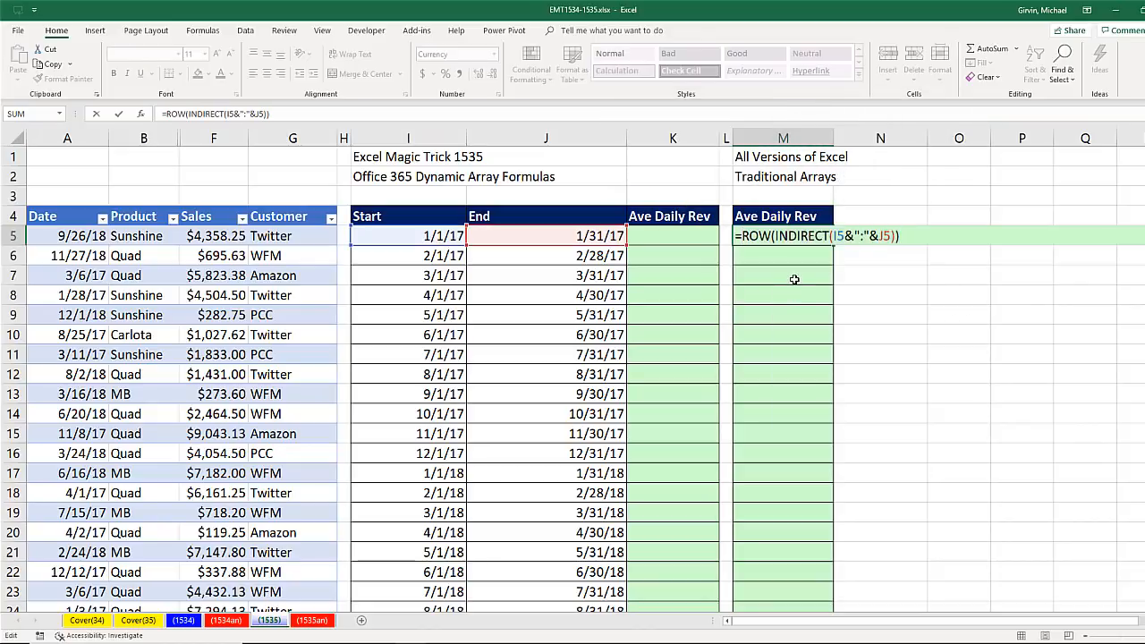
{"action": "type", "text": "SUMIFS(fSales35[Sales],fSales35[Date],"}
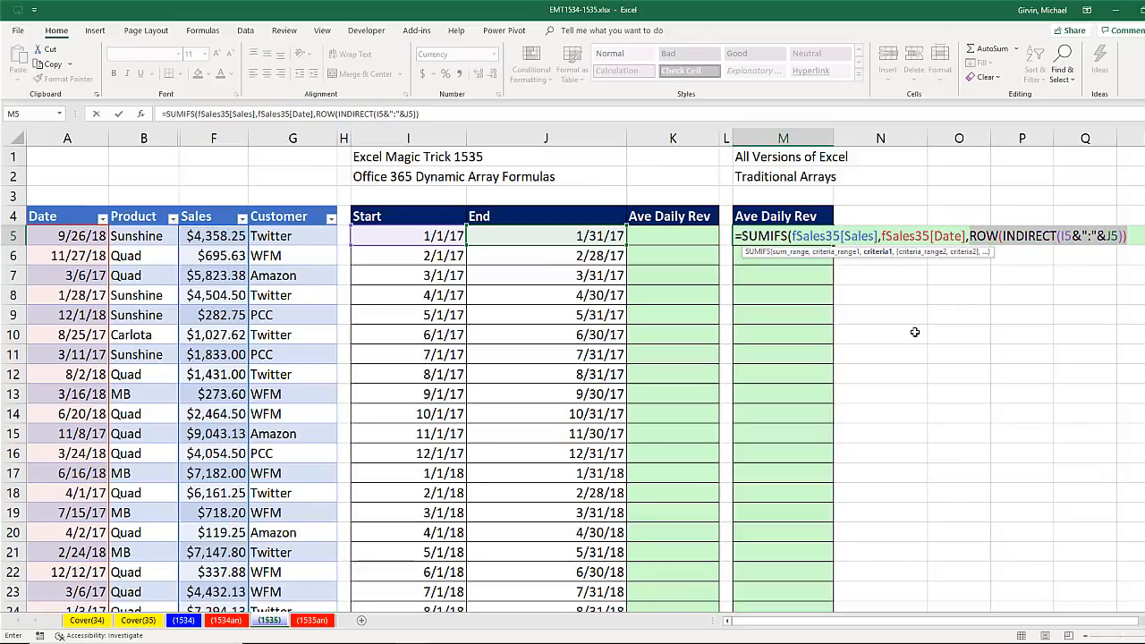
{"action": "mouse_move", "coordinate": [1005, 258]}
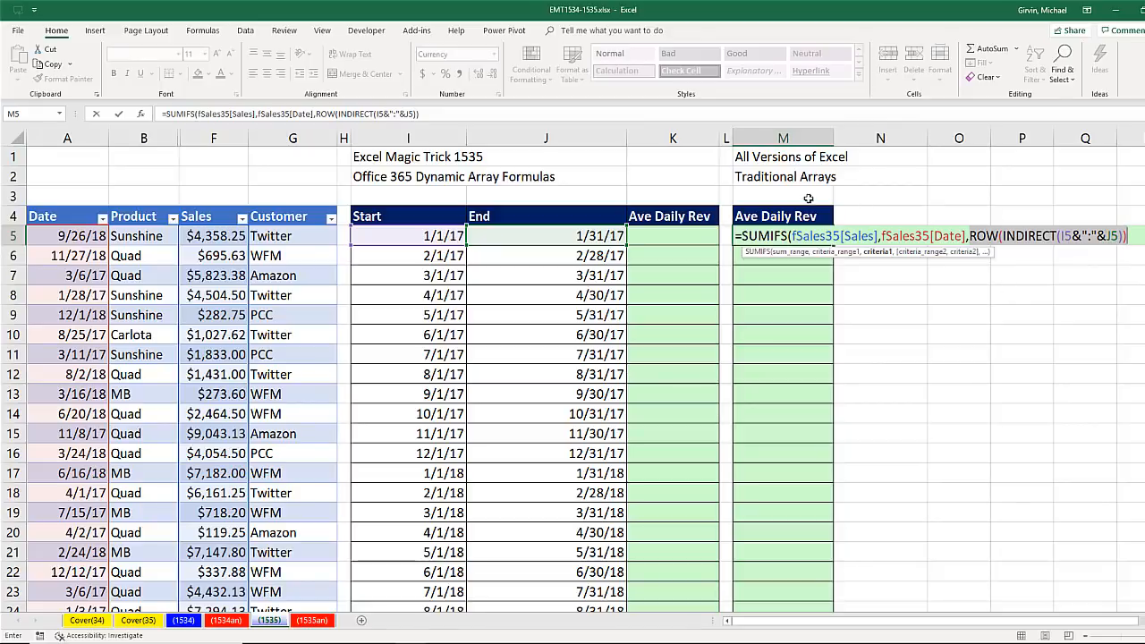
{"action": "mouse_move", "coordinate": [823, 335]}
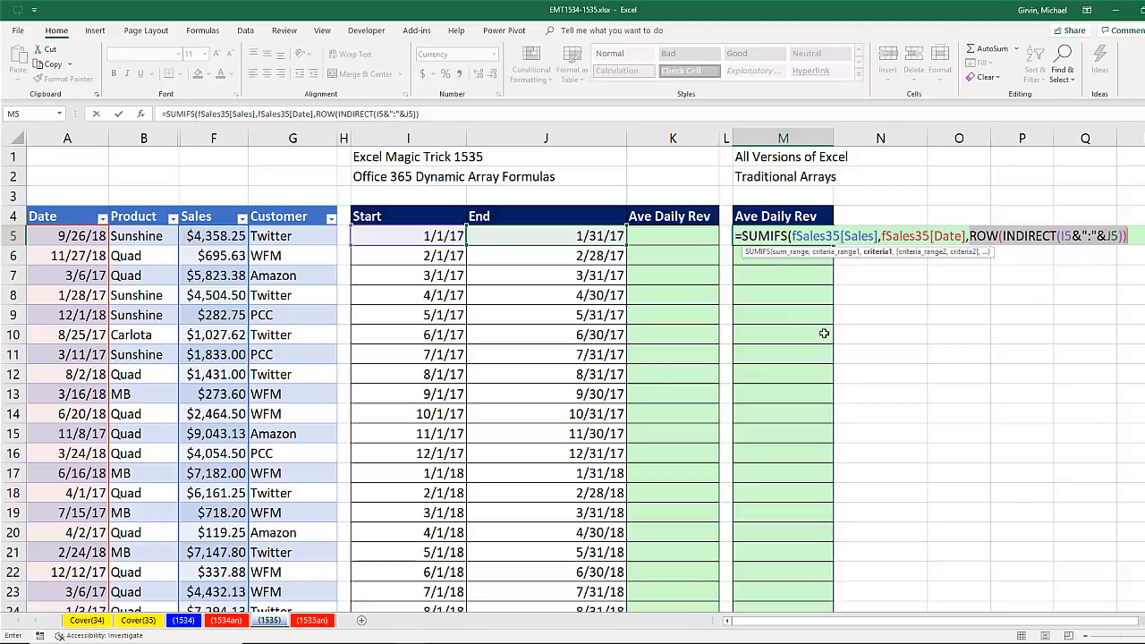
{"action": "mouse_move", "coordinate": [1002, 299]}
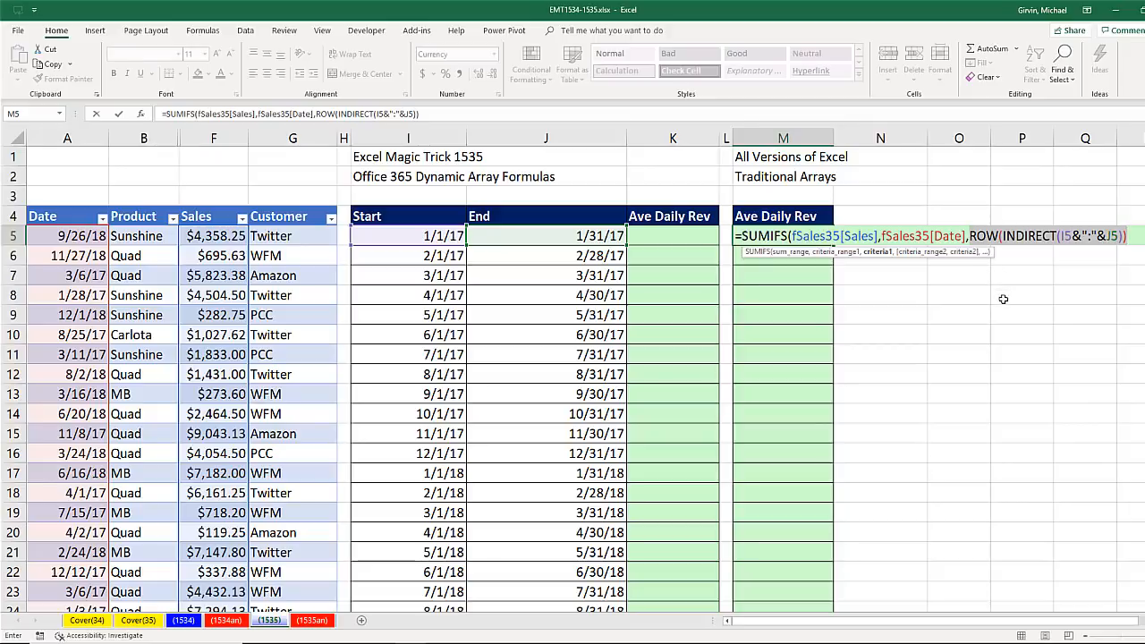
{"action": "mouse_move", "coordinate": [783, 268]}
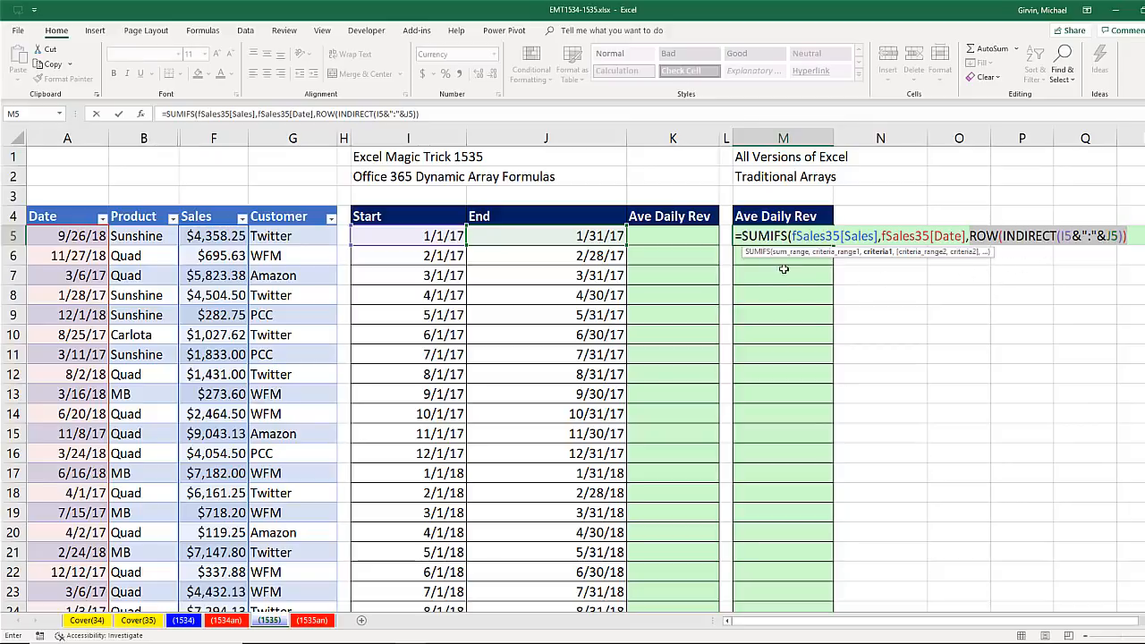
{"action": "mouse_move", "coordinate": [852, 331]}
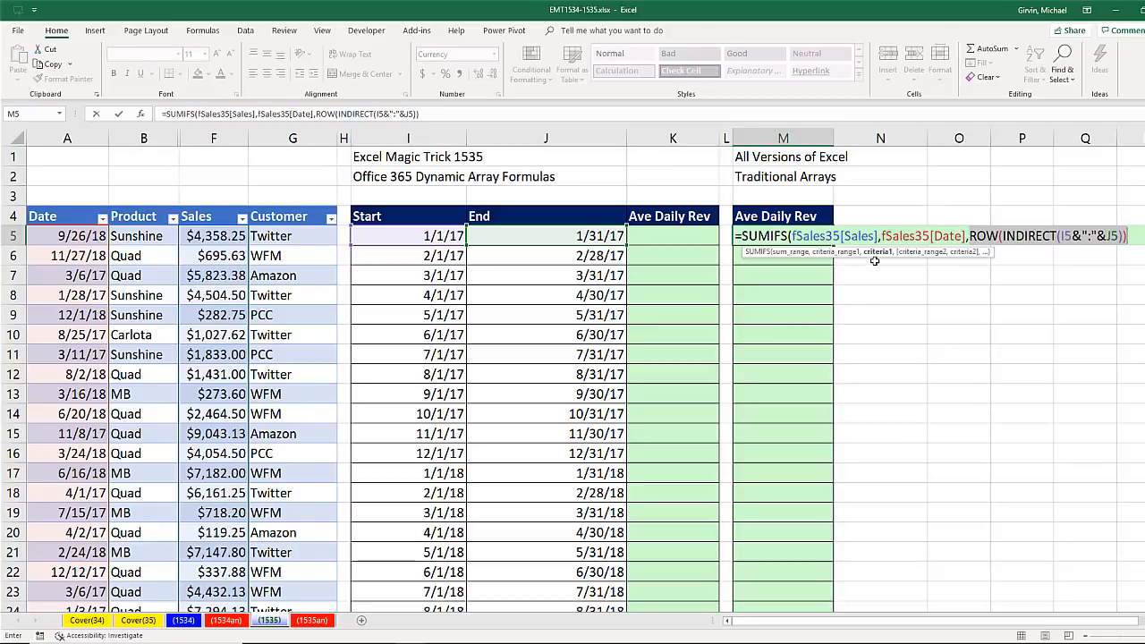
{"action": "mouse_move", "coordinate": [954, 266]}
{"action": "type", "text": ")"}
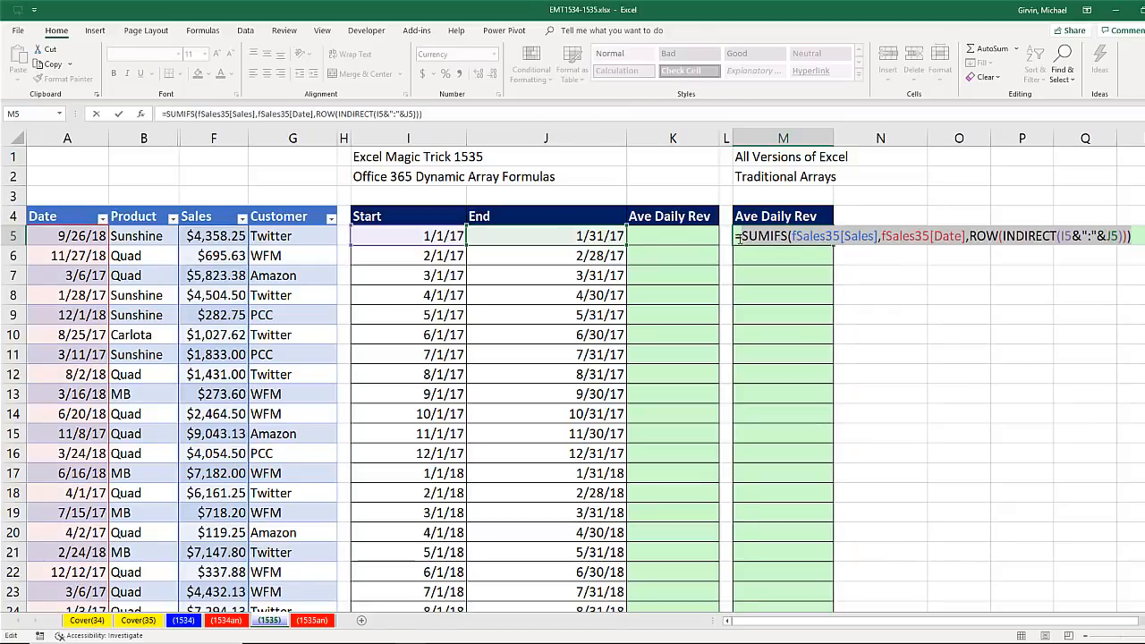
- Sum fSales35[Sales] by date for each day via SUMIFS and start wrapping it in AVERAGE
{"action": "type", "text": "ave"}
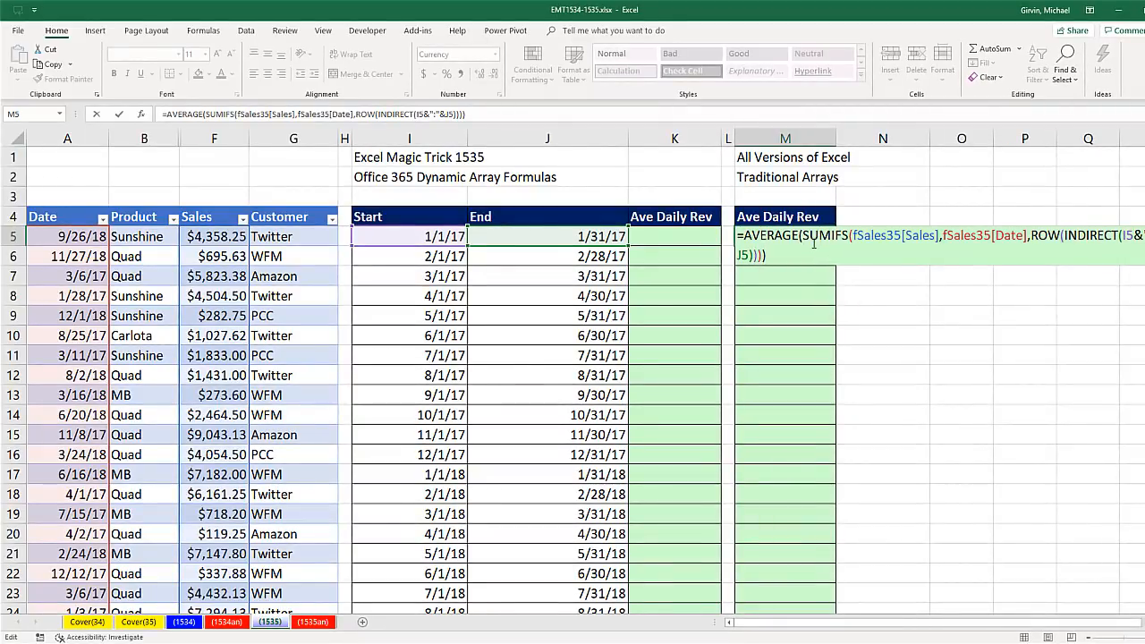
- Enter =AVERAGE(SUMIFS(...ROW(INDIRECT(I5&":"&J5)))) with Ctrl+Shift+Enter and fill column M
{"action": "key", "text": "ctrl+shift+enter"}
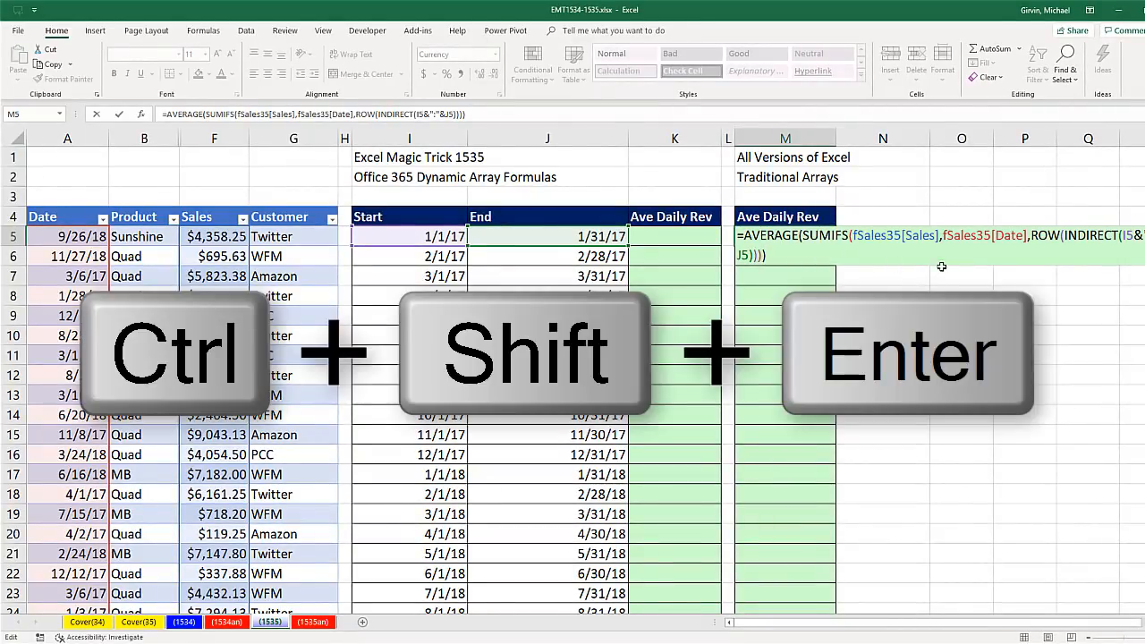
{"action": "key", "text": "ctrl+shift+enter"}
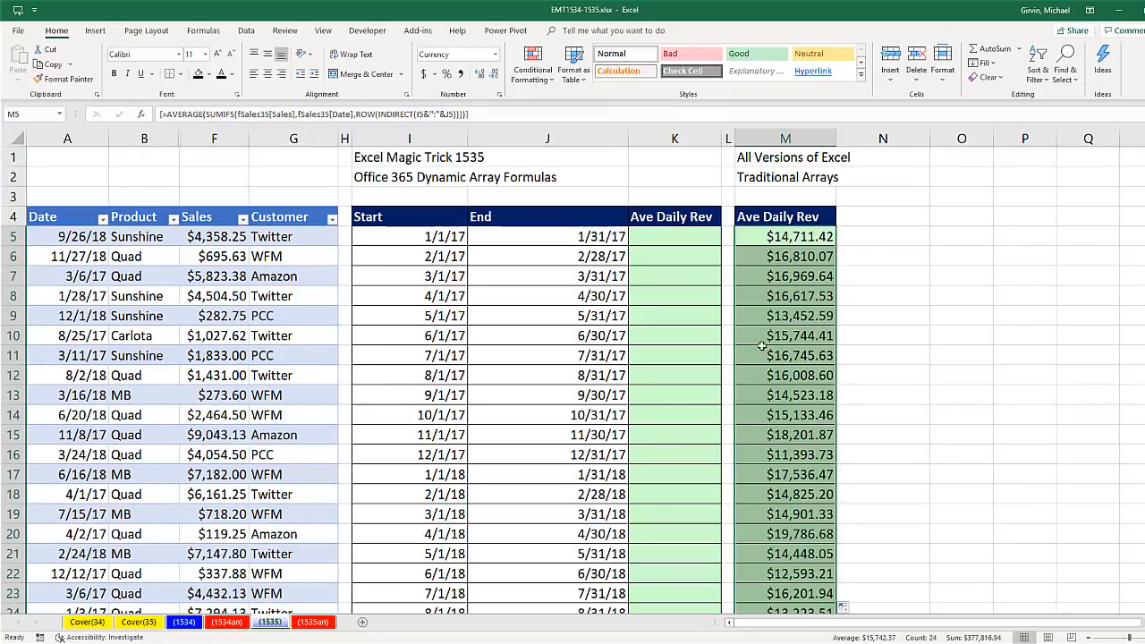
{"action": "mouse_move", "coordinate": [494, 193]}
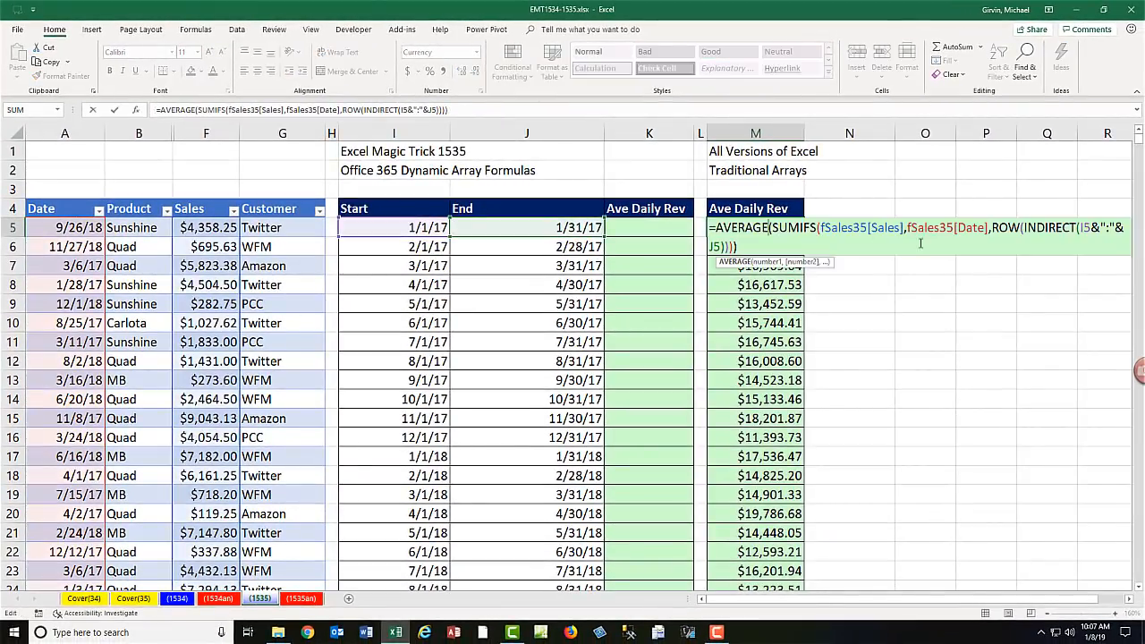
{"action": "mouse_move", "coordinate": [982, 246]}
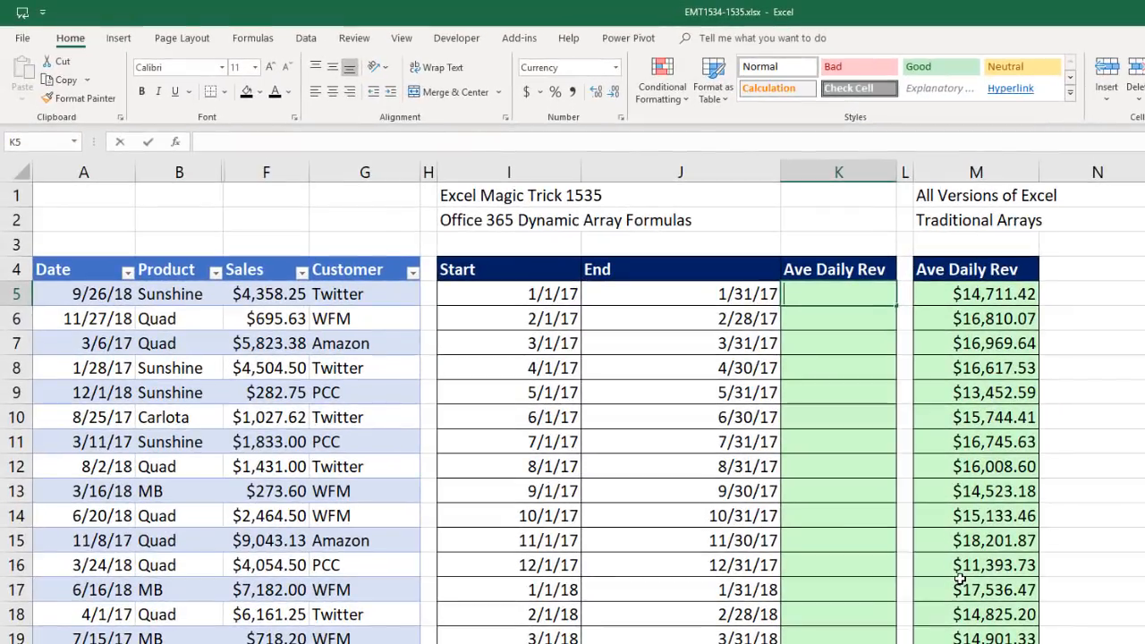
- Enter =SEQUENCE(DAY(J5),,I5,1) in K5 to spill January's day serial numbers
{"action": "type", "text": "=seq"}
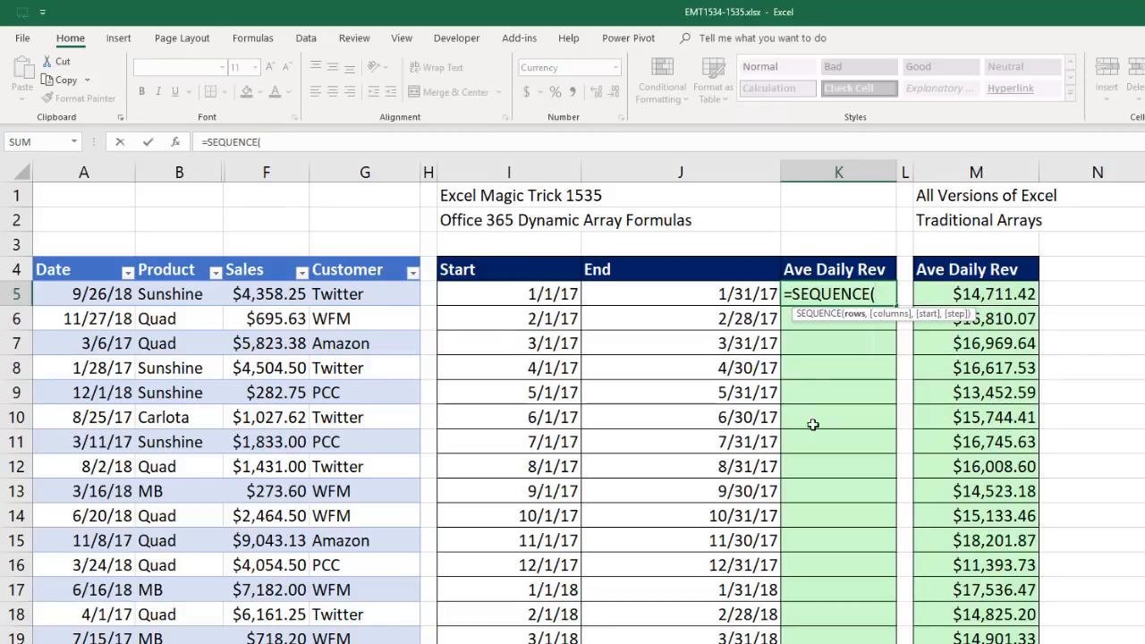
{"action": "mouse_move", "coordinate": [804, 417]}
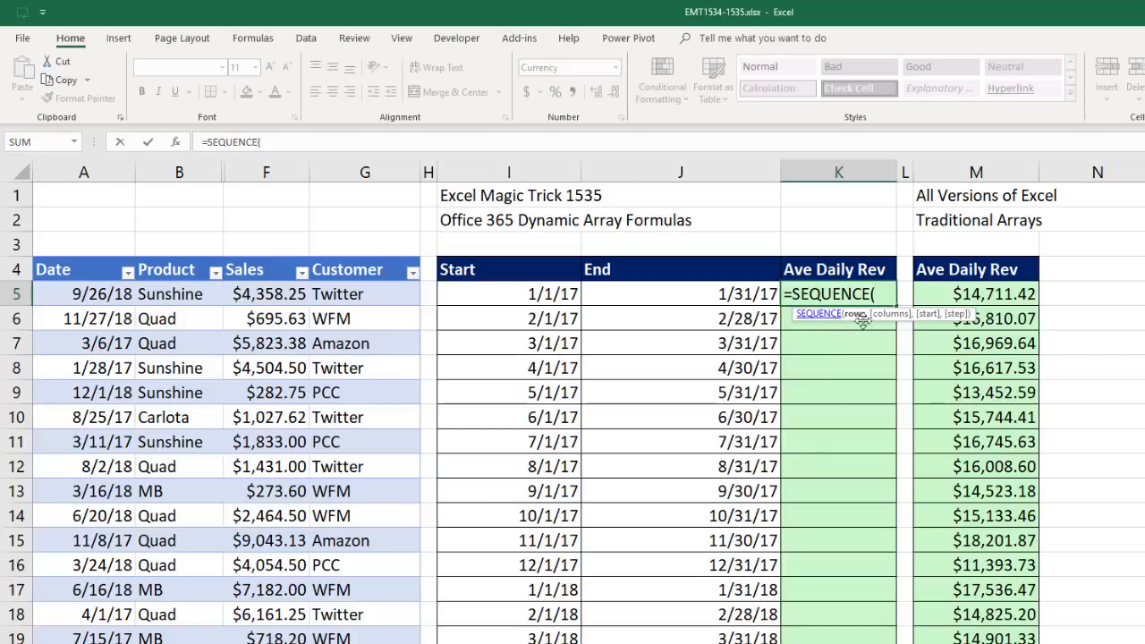
{"action": "mouse_move", "coordinate": [725, 304]}
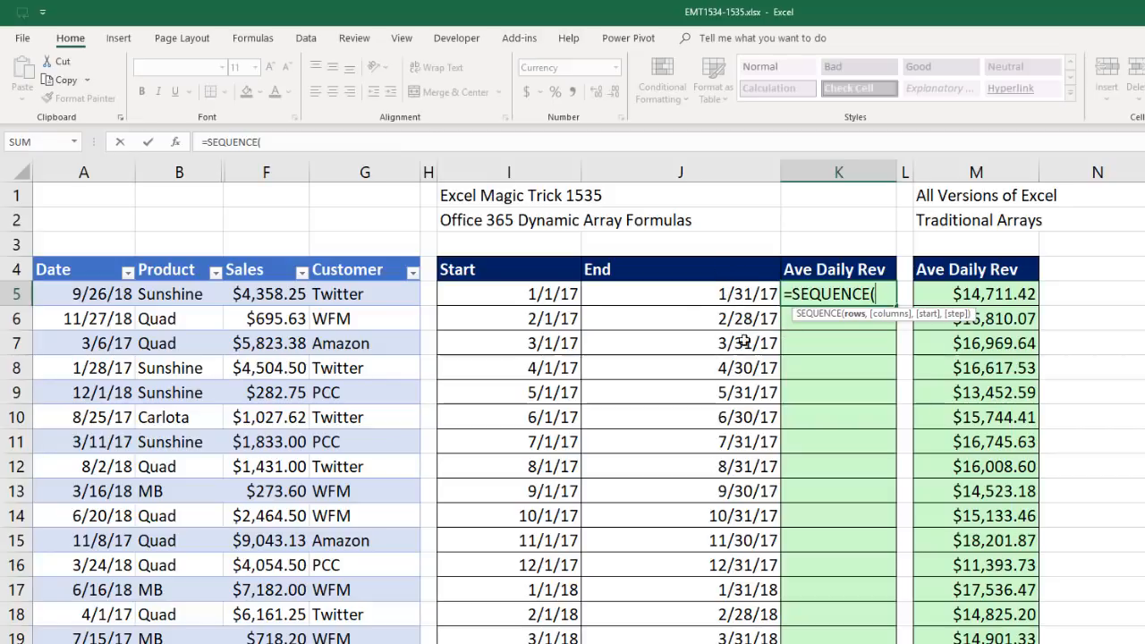
{"action": "mouse_move", "coordinate": [846, 365]}
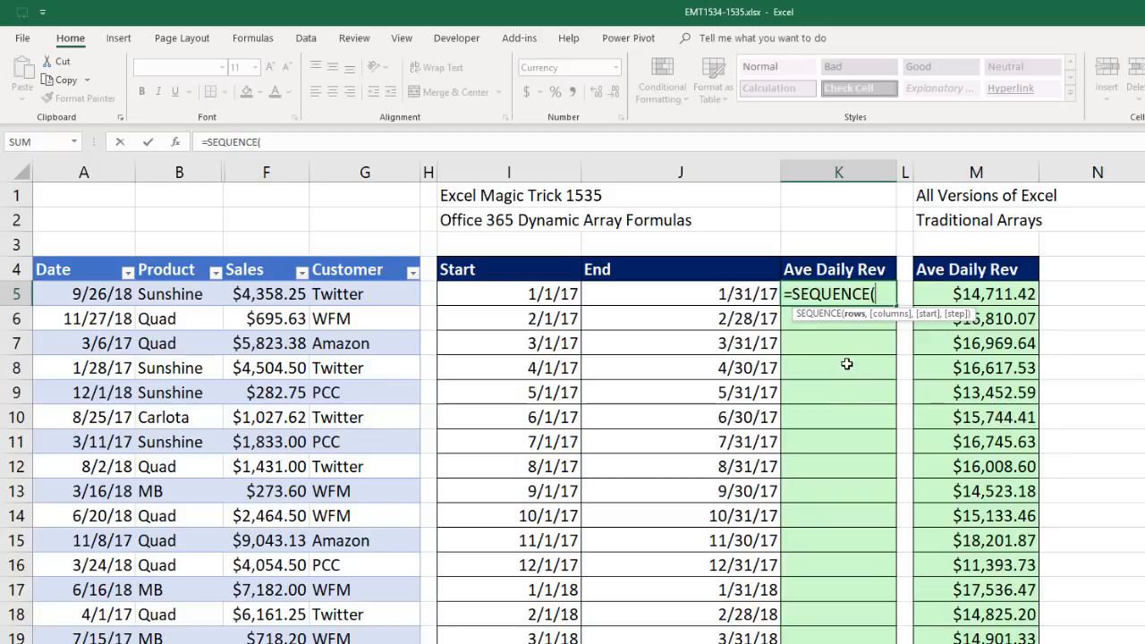
{"action": "type", "text": "DAY(J5"}
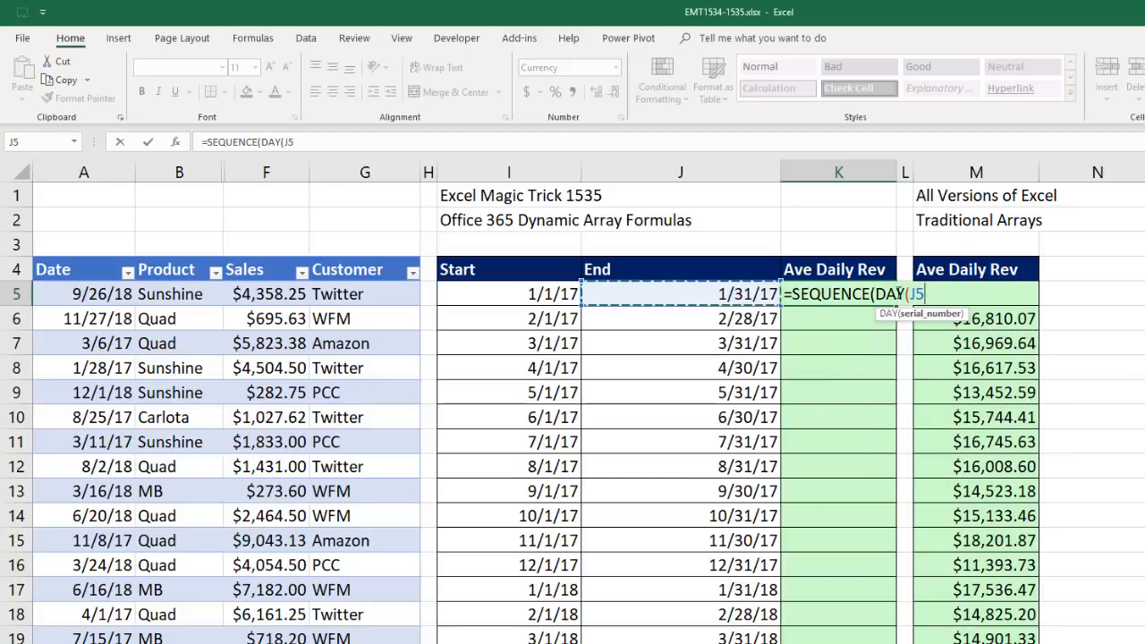
{"action": "type", "text": ")"}
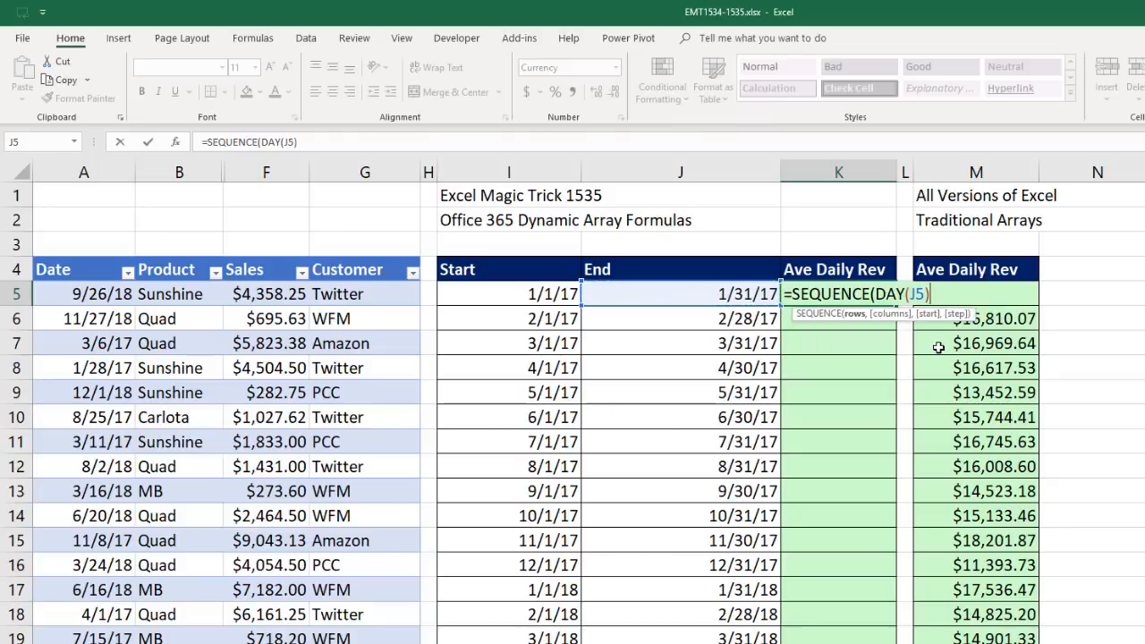
{"action": "mouse_move", "coordinate": [859, 326]}
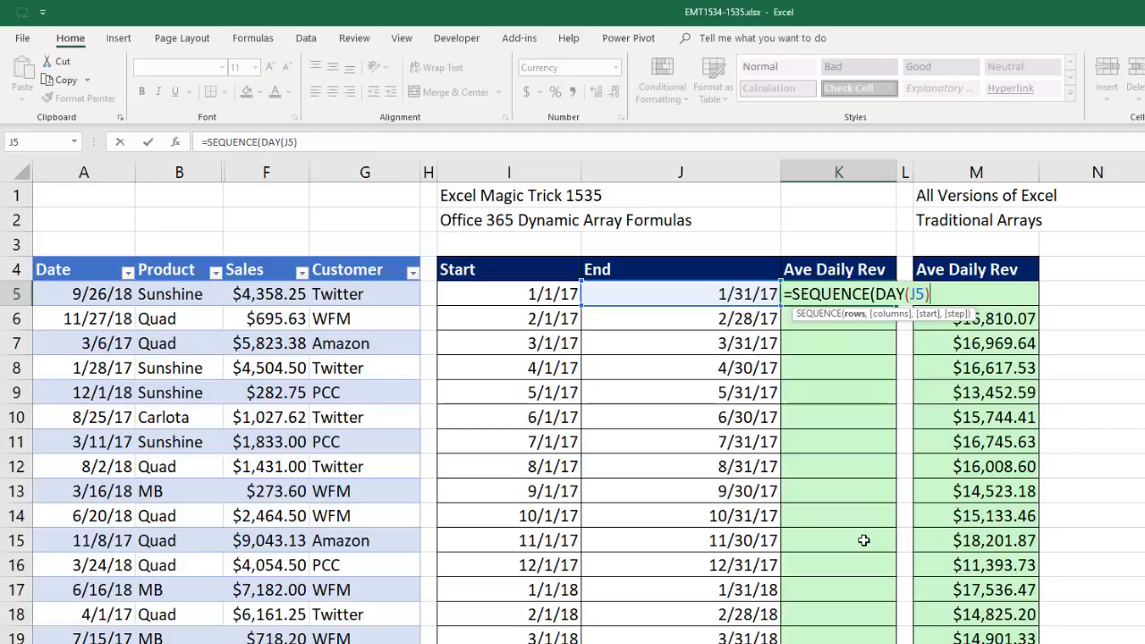
{"action": "type", "text": ","}
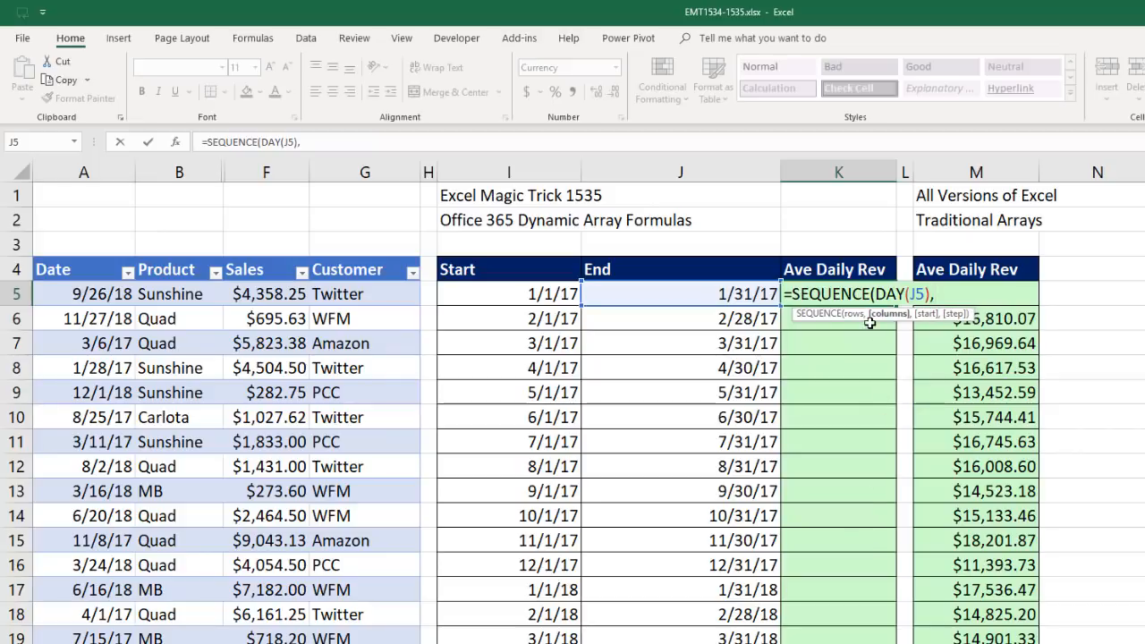
{"action": "type", "text": ",I5"}
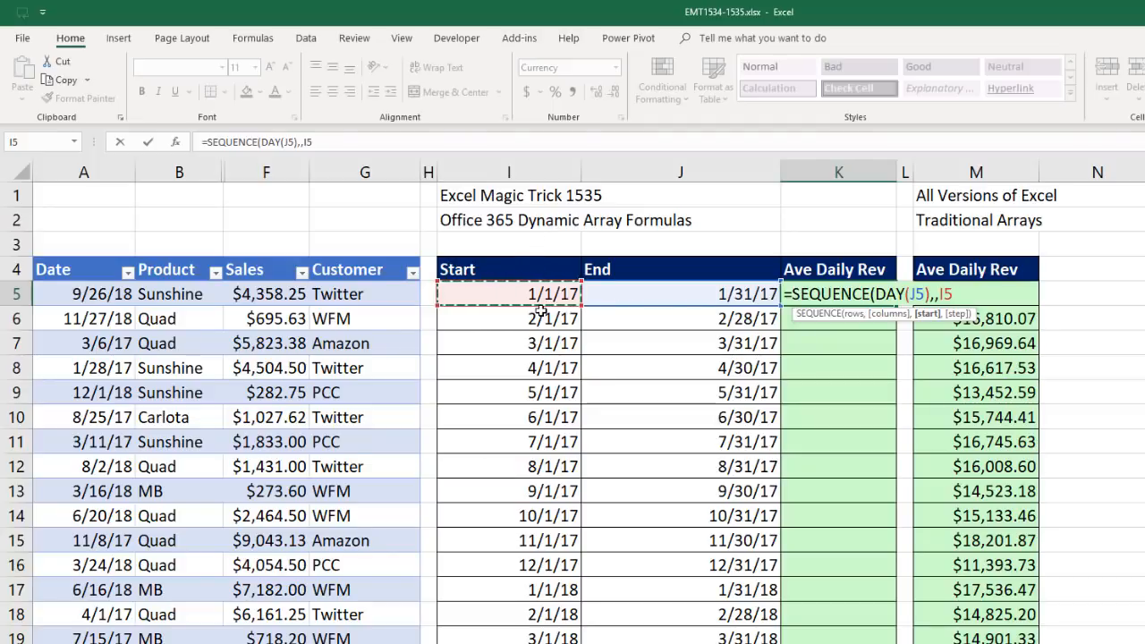
{"action": "mouse_move", "coordinate": [758, 308]}
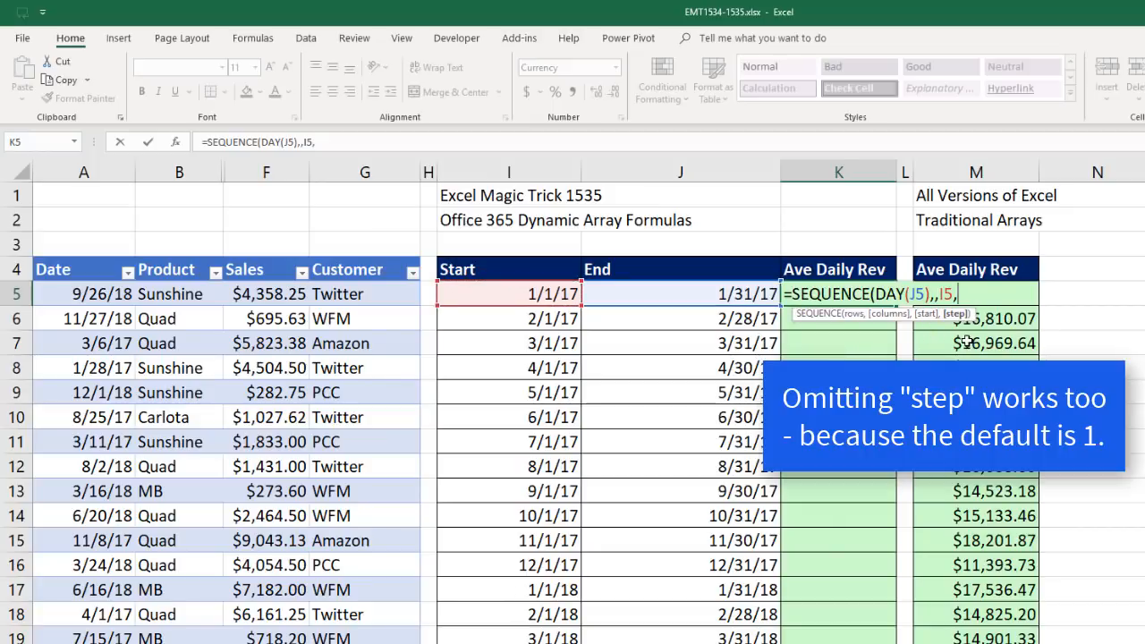
{"action": "type", "text": "1)"}
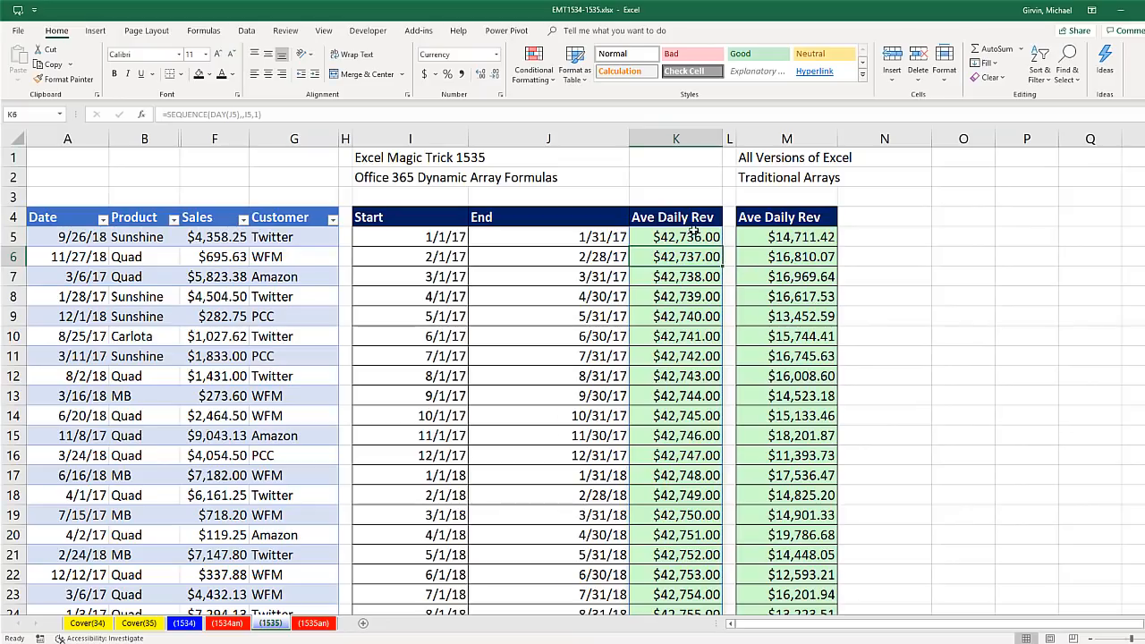
{"action": "scroll", "scroll_direction": "down", "scroll_amount": 3}
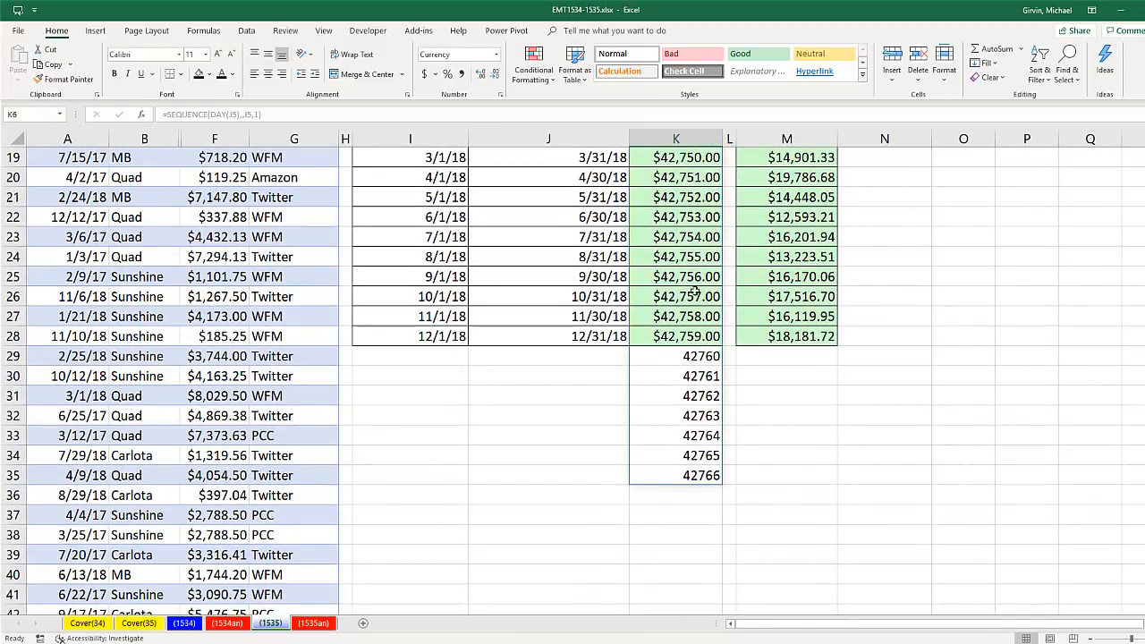
{"action": "mouse_move", "coordinate": [694, 376]}
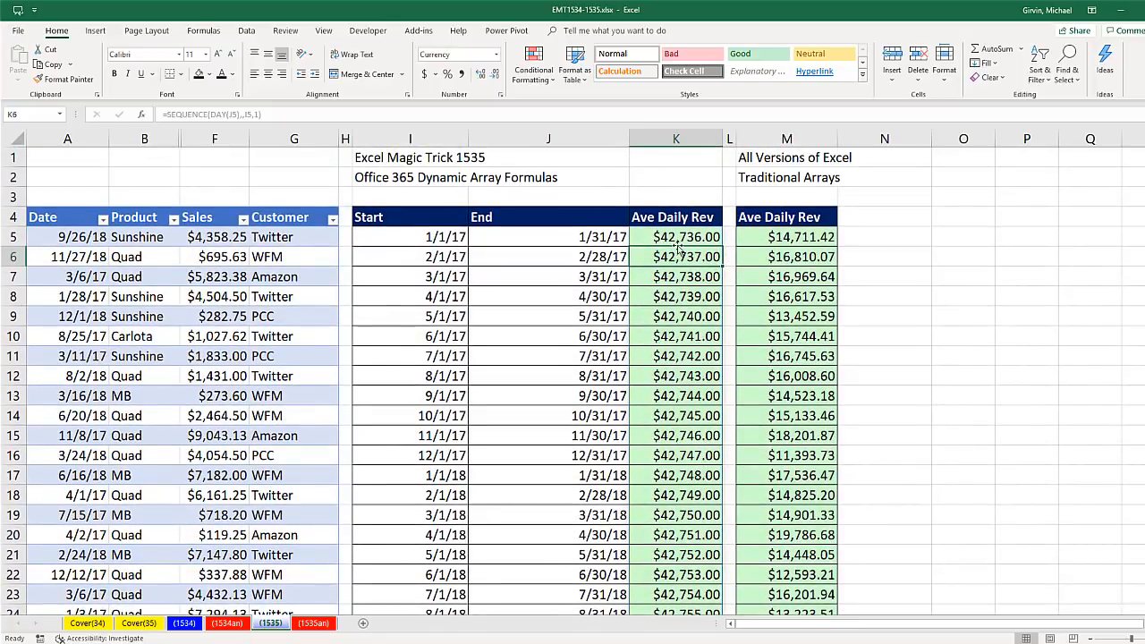
{"action": "left_click", "coordinate": [676, 236]}
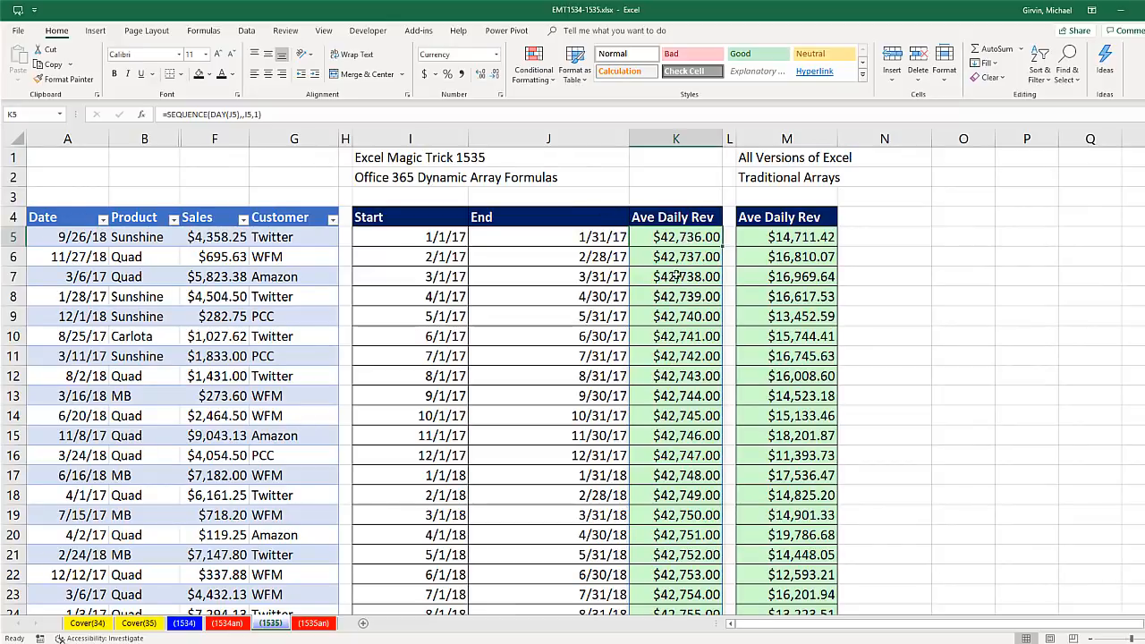
- Wrap K5's SEQUENCE in SUMIFS(fSales35[Sales],fSales35[Date],...) to total sales per day
{"action": "double_click", "coordinate": [676, 236]}
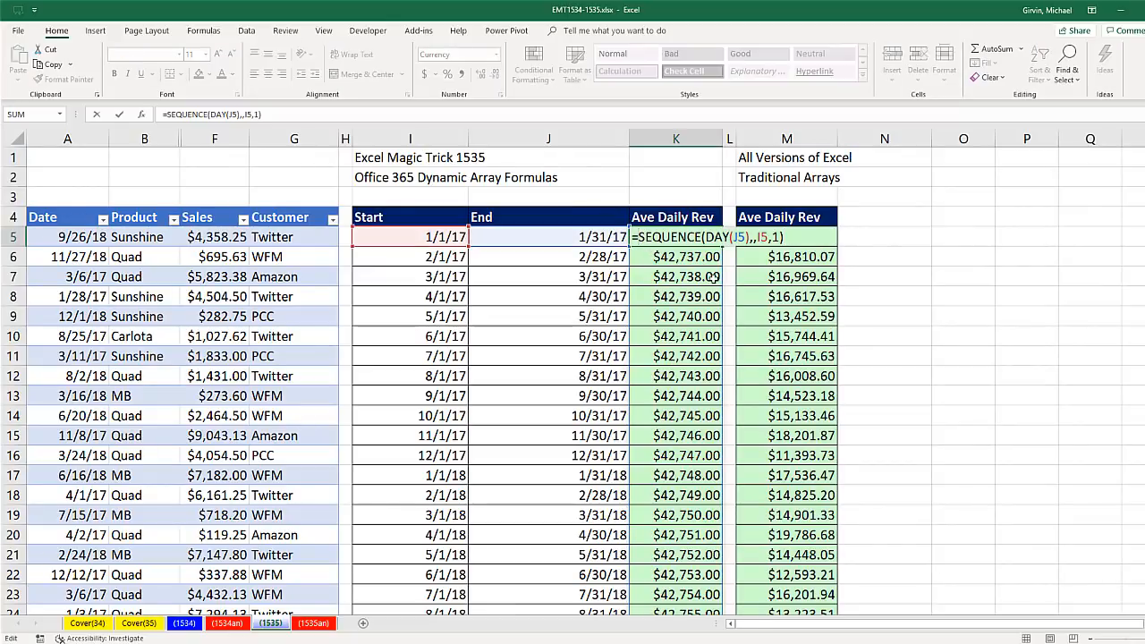
{"action": "type", "text": "SUMIFS(fSales35[Sales],fSales35[Date],"}
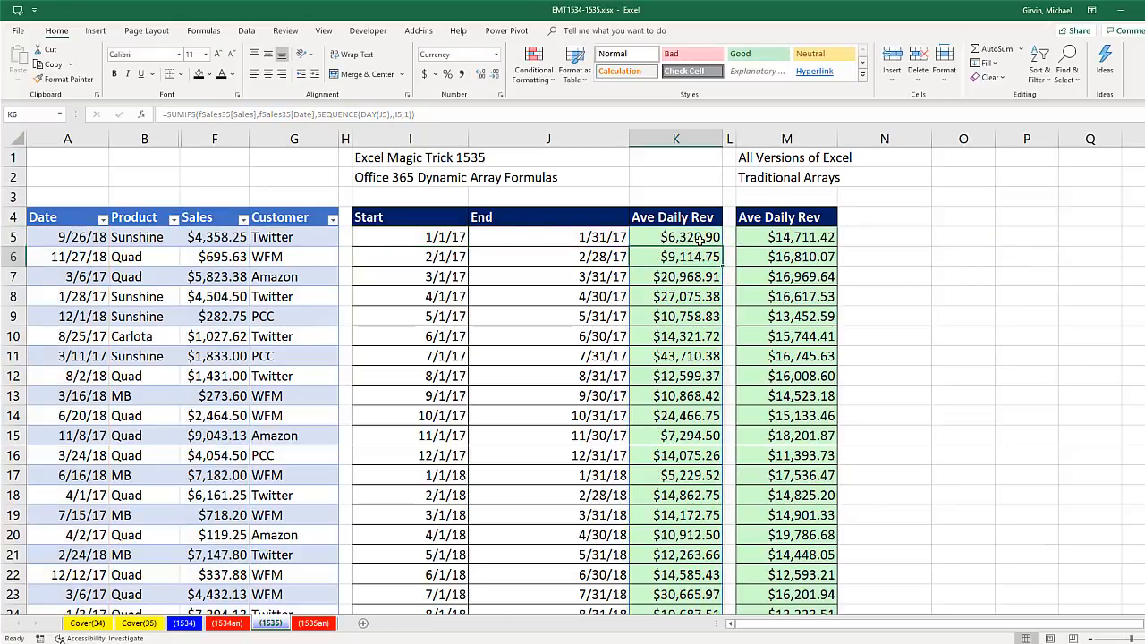
{"action": "scroll", "scroll_direction": "down", "scroll_amount": 3}
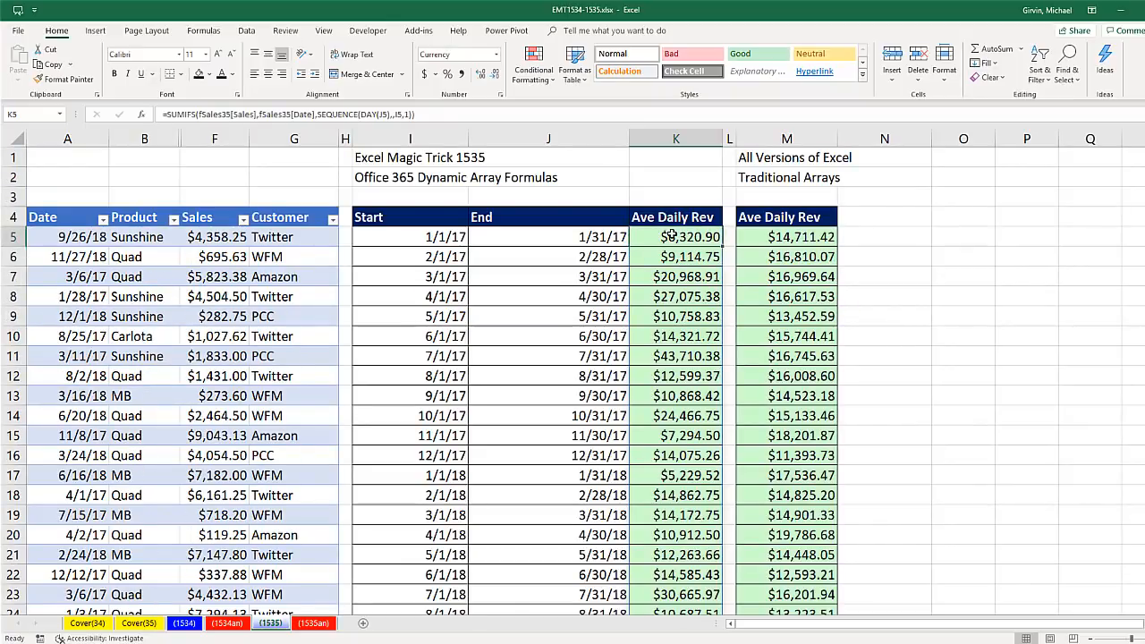
- Wrap K5's SUMIFS in AVERAGE so column K matches the traditional average daily revenue
{"action": "double_click", "coordinate": [676, 236]}
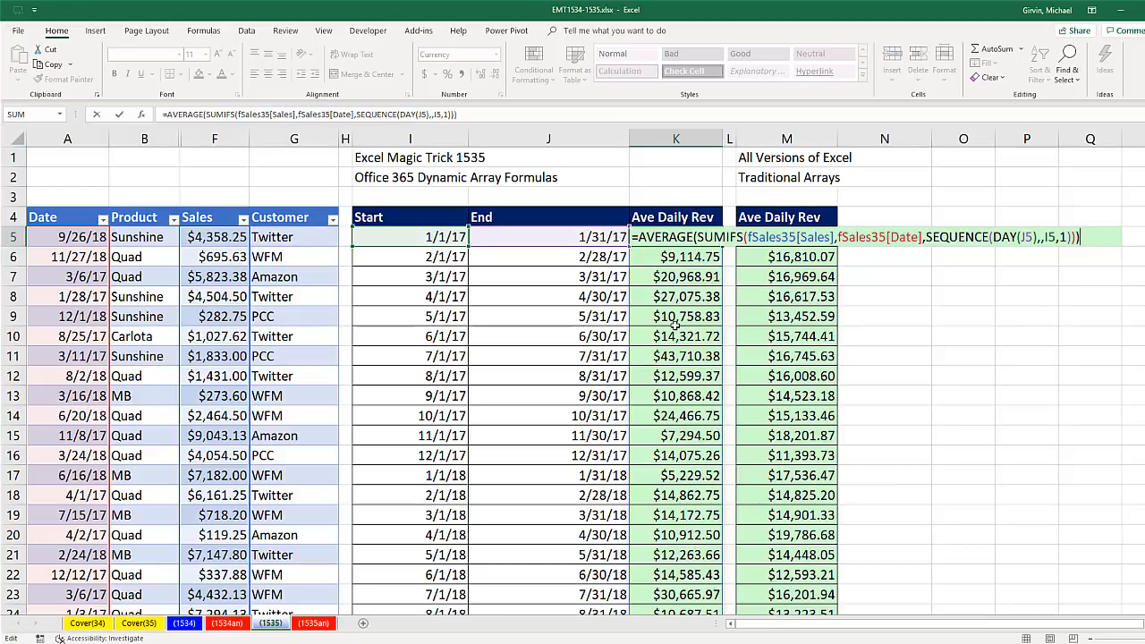
{"action": "mouse_move", "coordinate": [659, 486]}
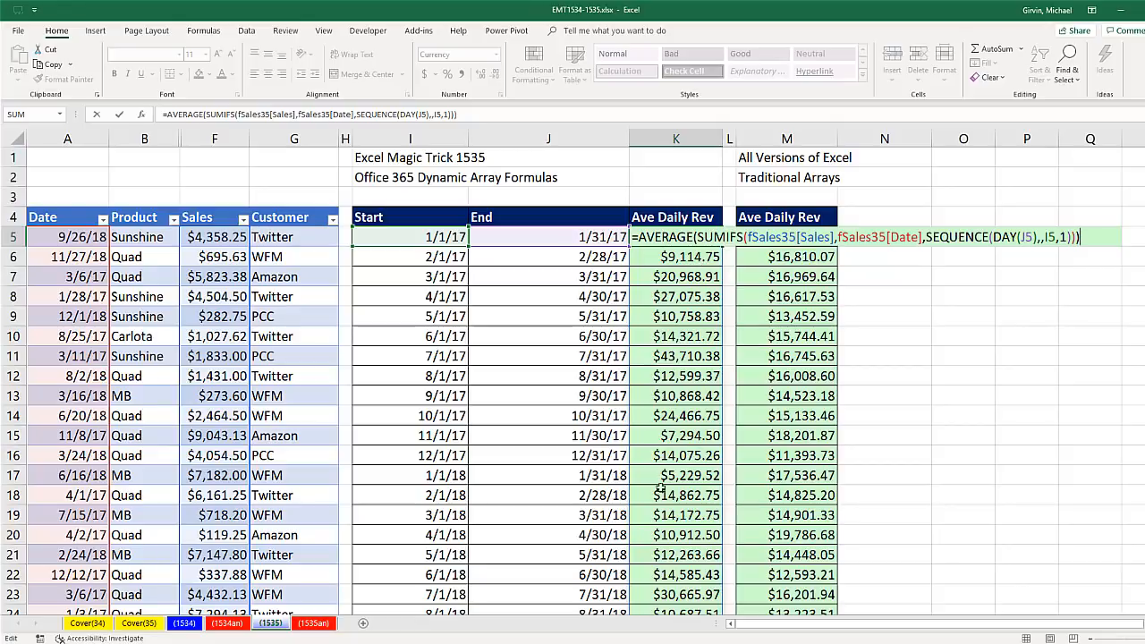
{"action": "mouse_move", "coordinate": [1064, 222]}
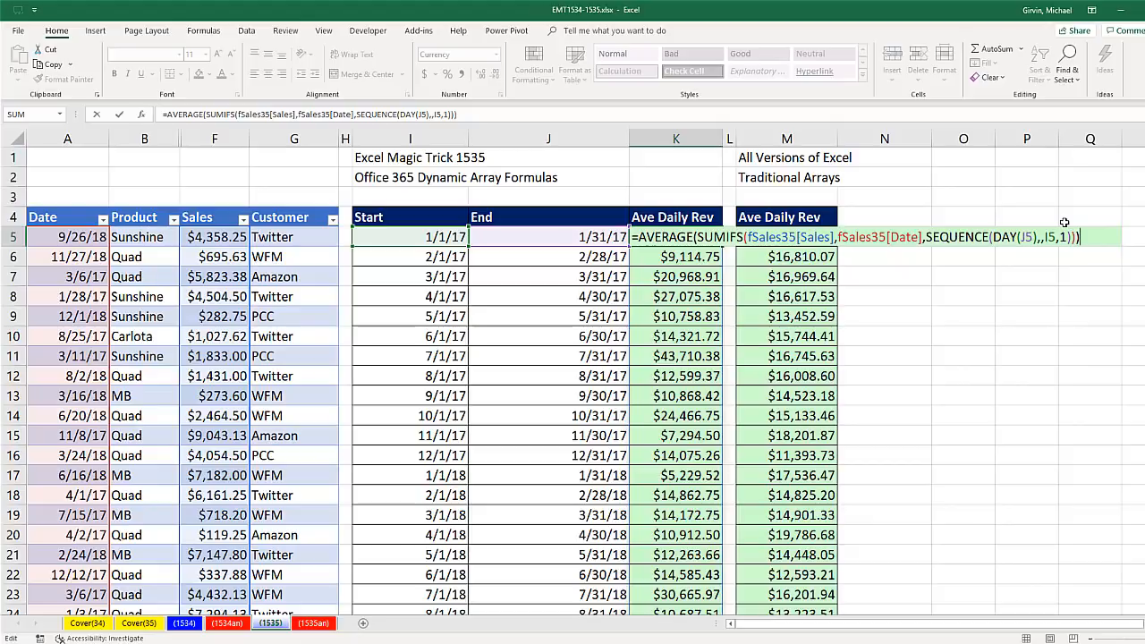
{"action": "key", "text": "Enter"}
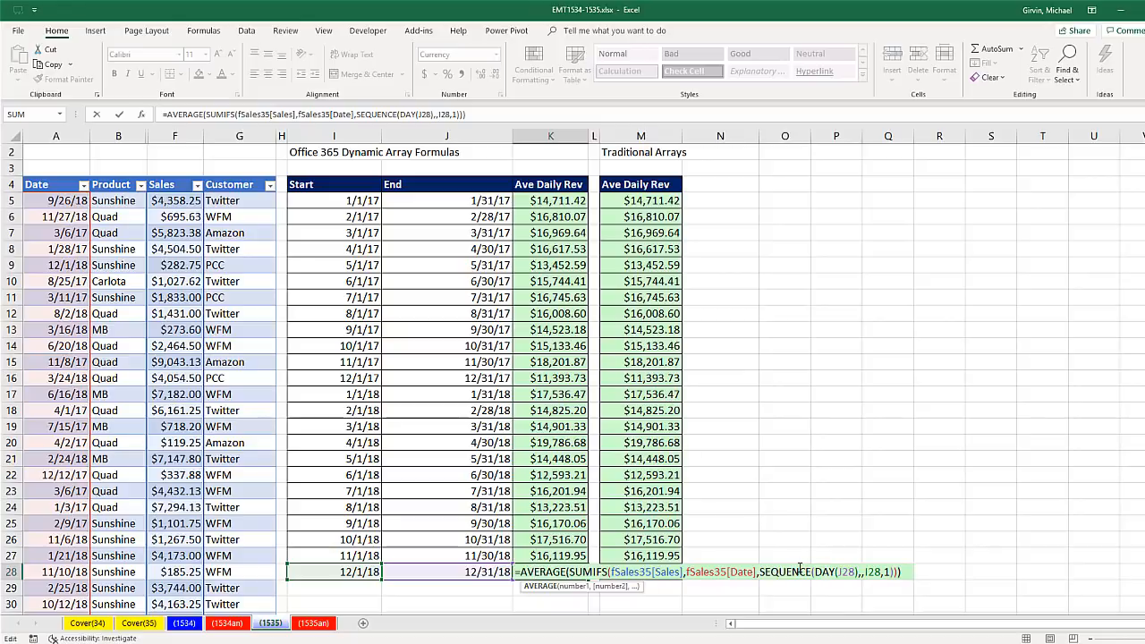
{"action": "mouse_move", "coordinate": [844, 551]}
{"action": "type", "text": "=AVERAGE(SUMIFS(fSales35[Sales],fSales35[Date],ROW(INDIRECT(I28&\":\"&J28)))"}
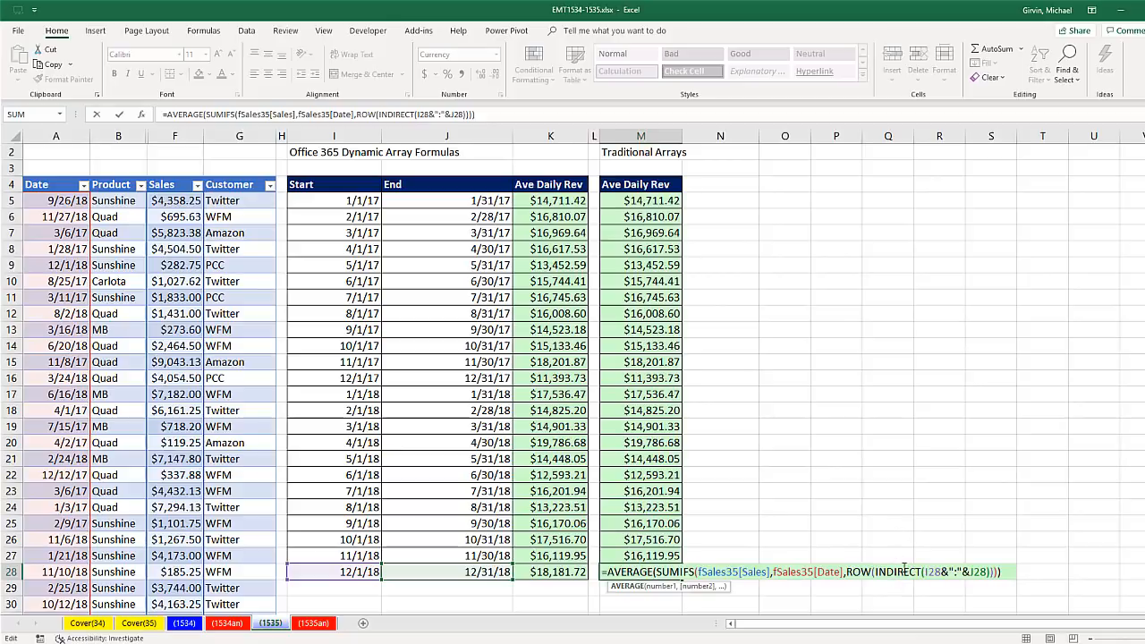
{"action": "mouse_move", "coordinate": [872, 580]}
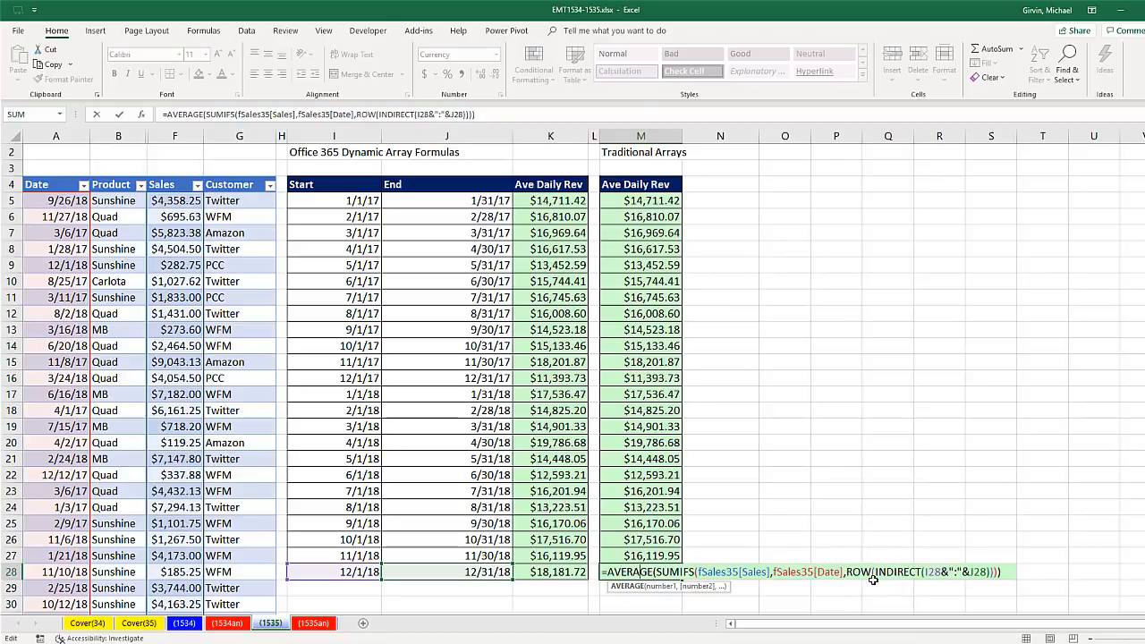